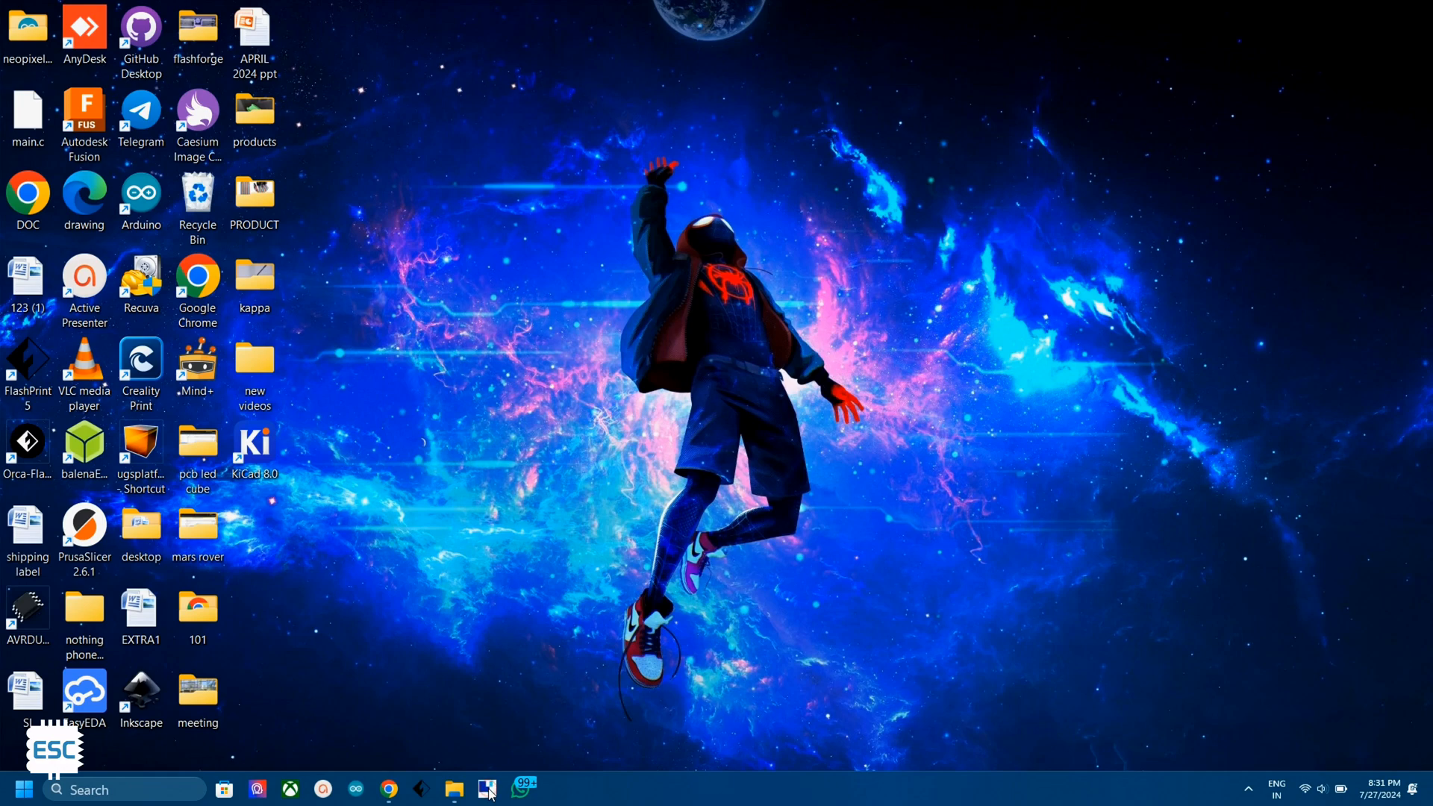
pyautogui.moveTo(452, 413)
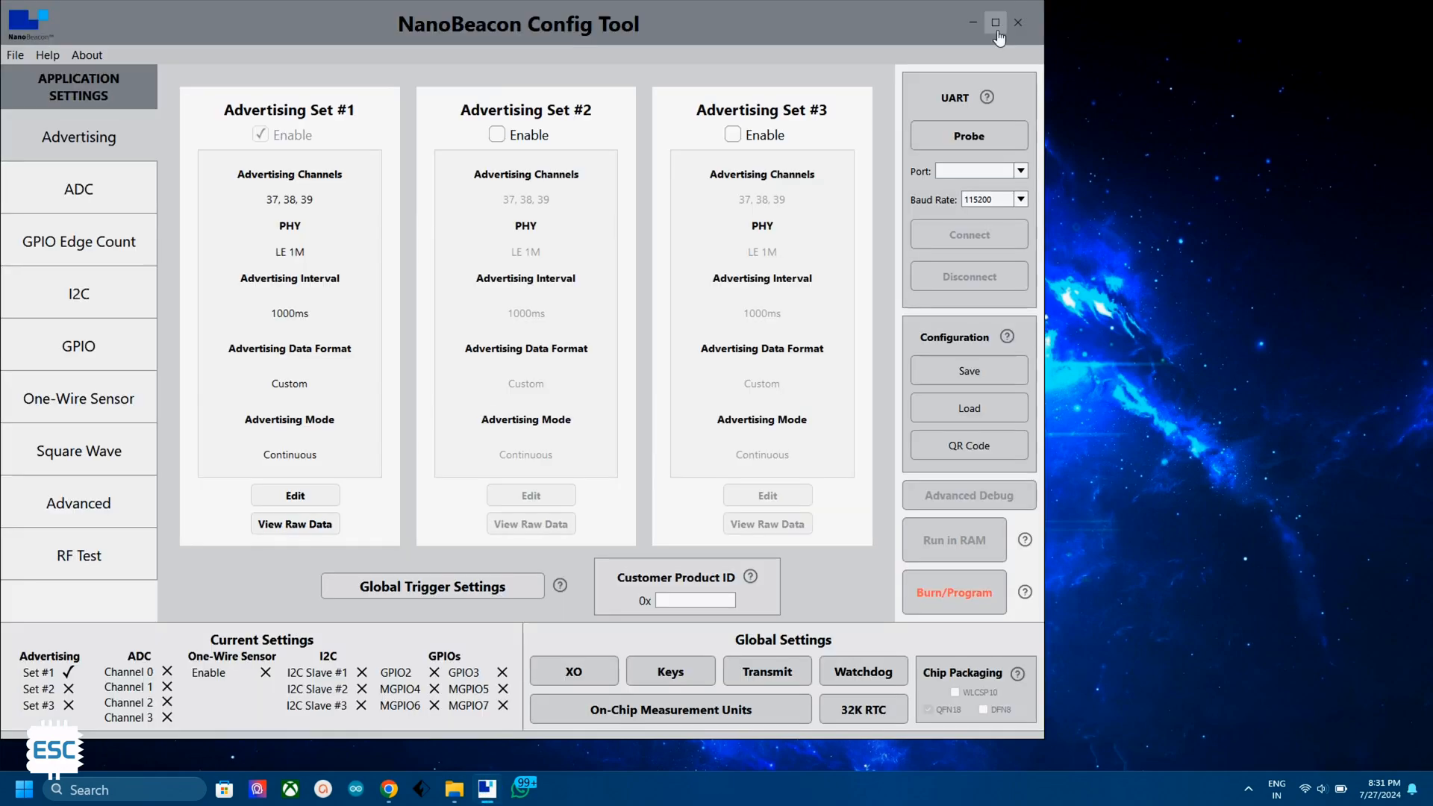
# - Maximize the config tool window to full screen
pyautogui.click(995, 23)
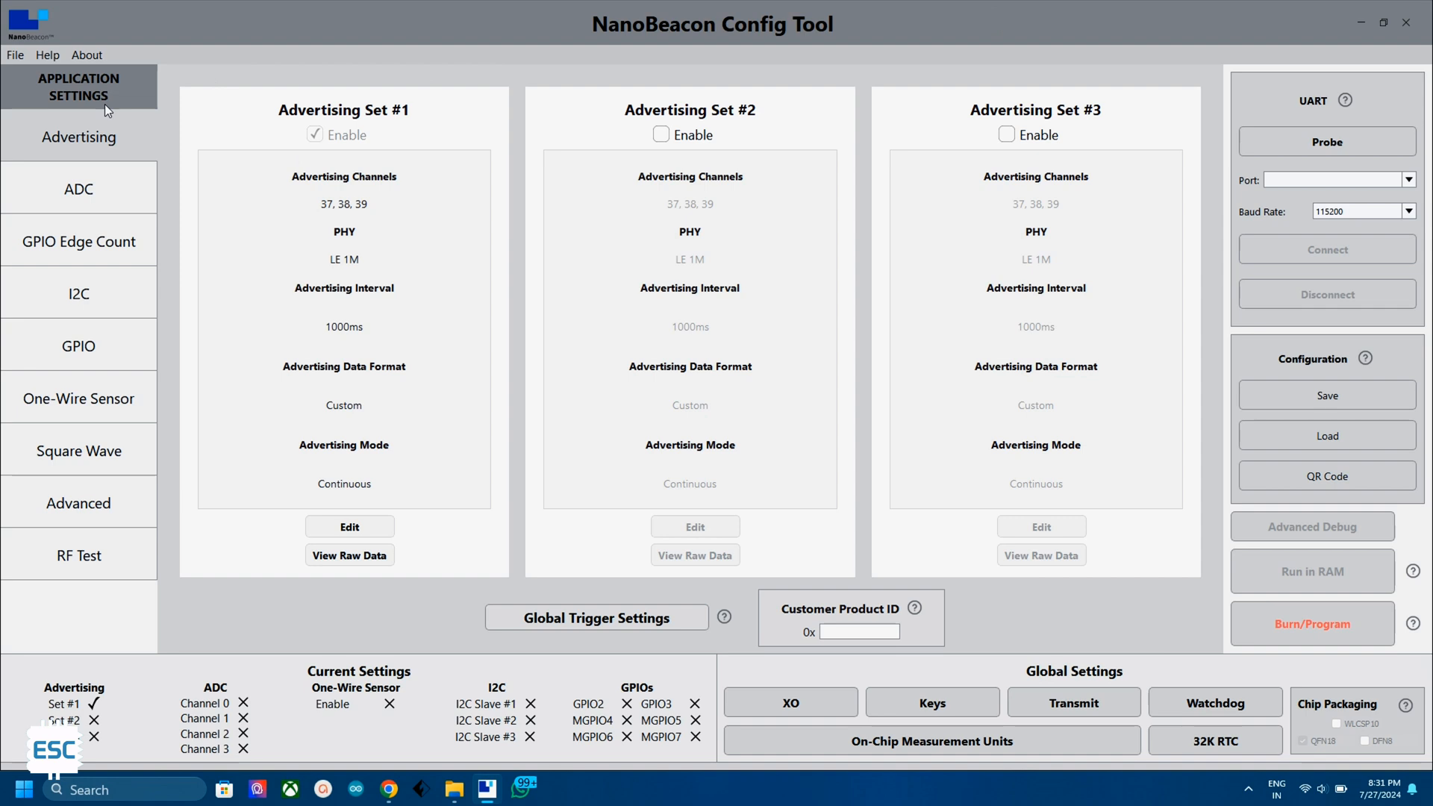
pyautogui.moveTo(416, 413)
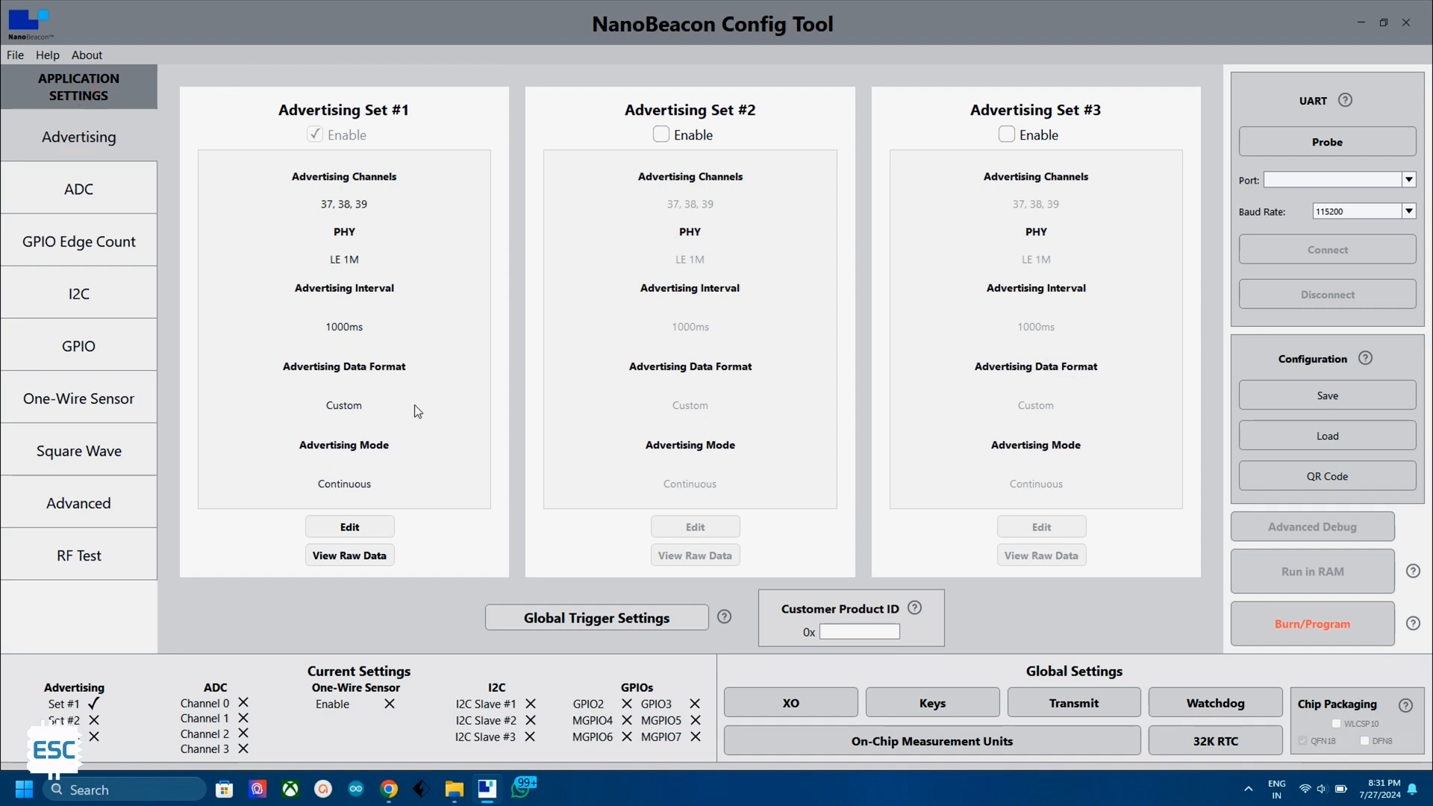
pyautogui.moveTo(368, 494)
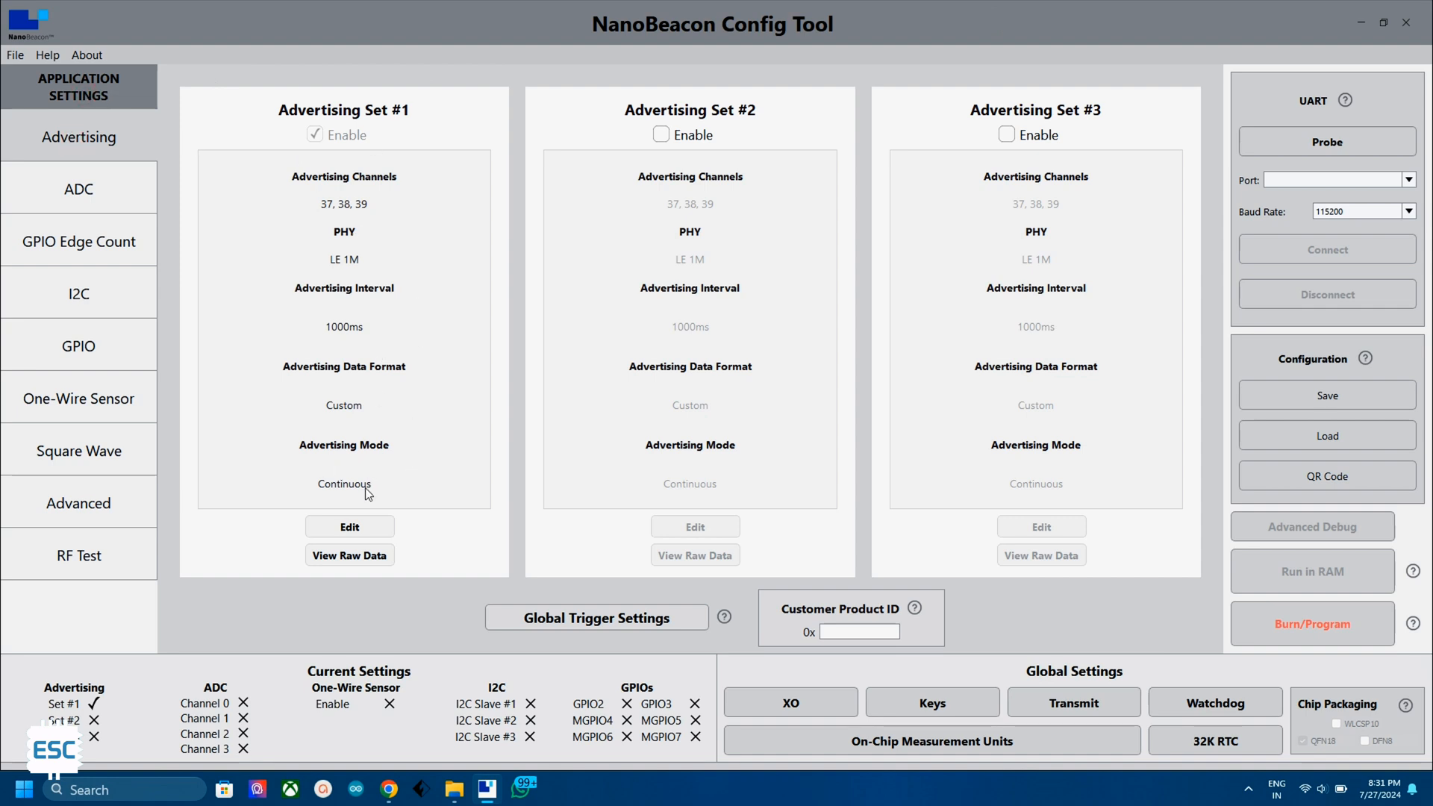
# - Give Advertising Set #1 custom data with complete local name 'soil moisture sensor 1'
pyautogui.click(348, 527)
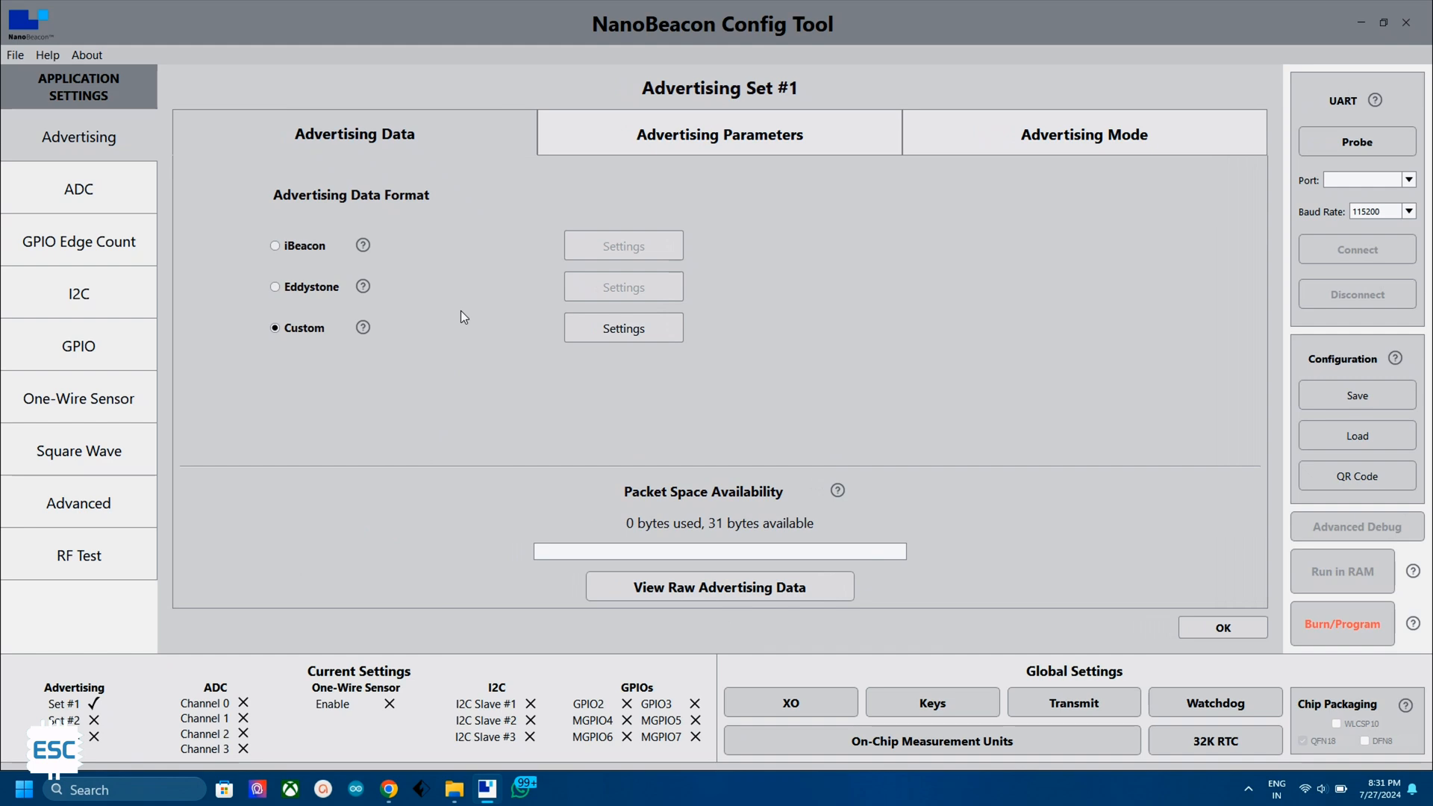
pyautogui.moveTo(339, 331)
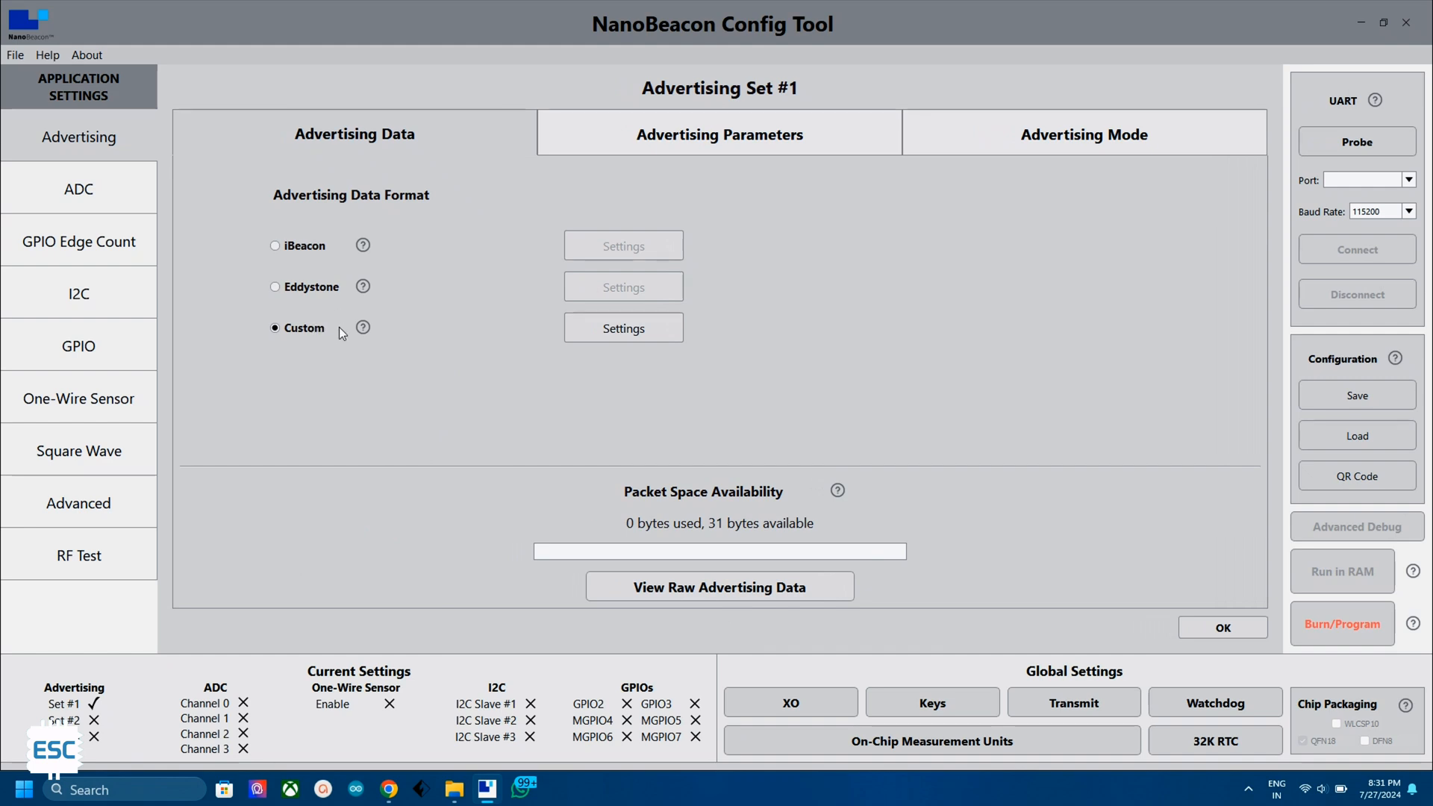
pyautogui.moveTo(364, 292)
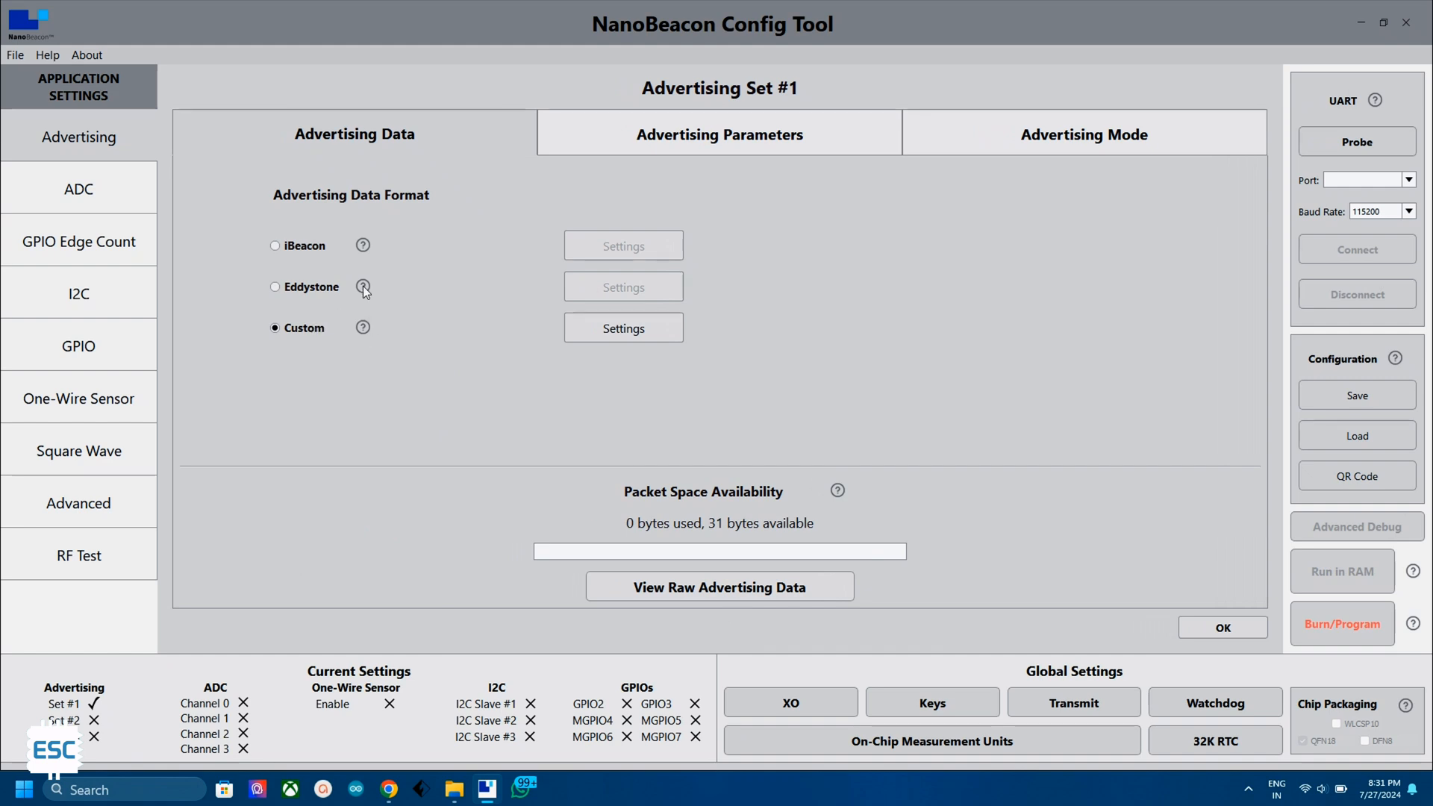
pyautogui.click(624, 327)
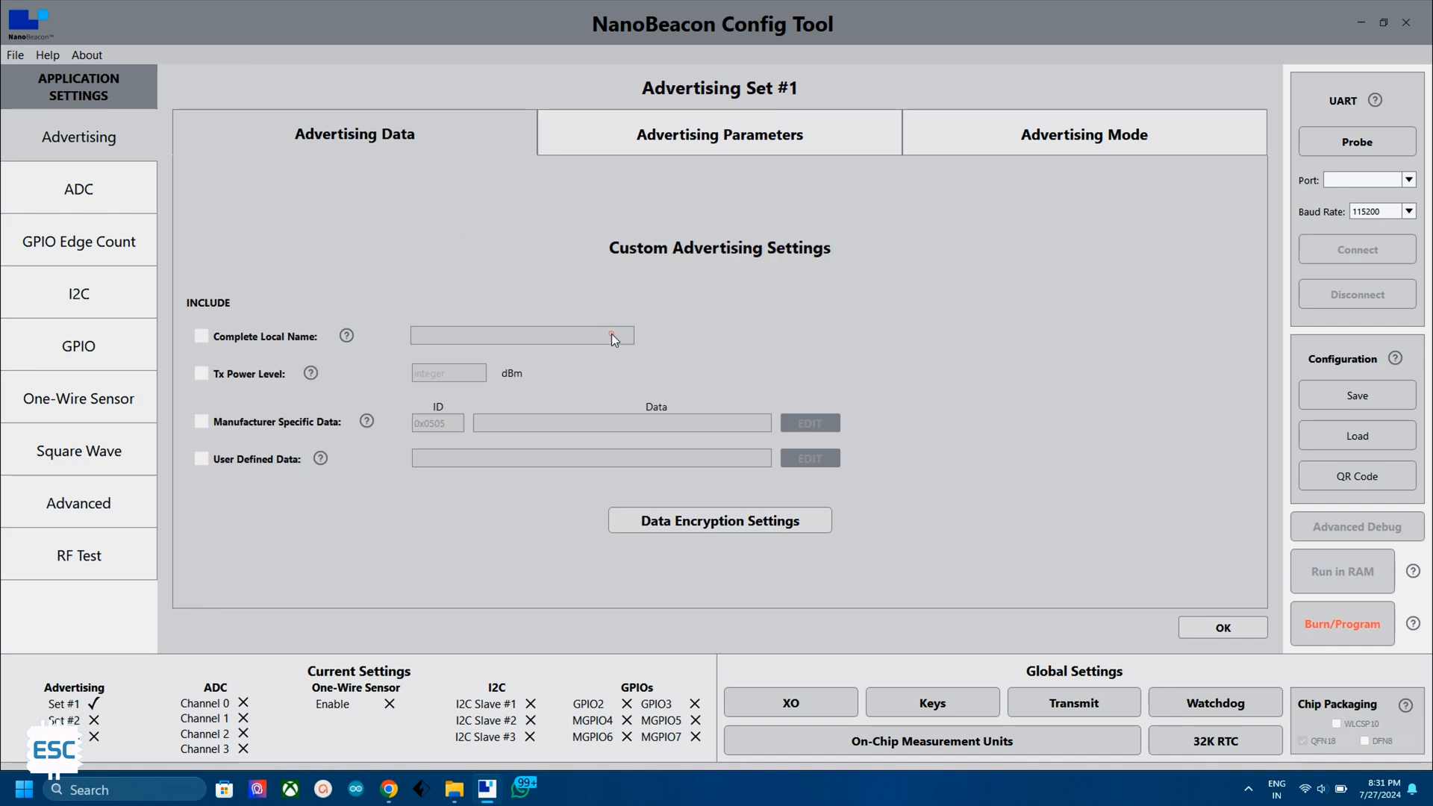
pyautogui.click(201, 336)
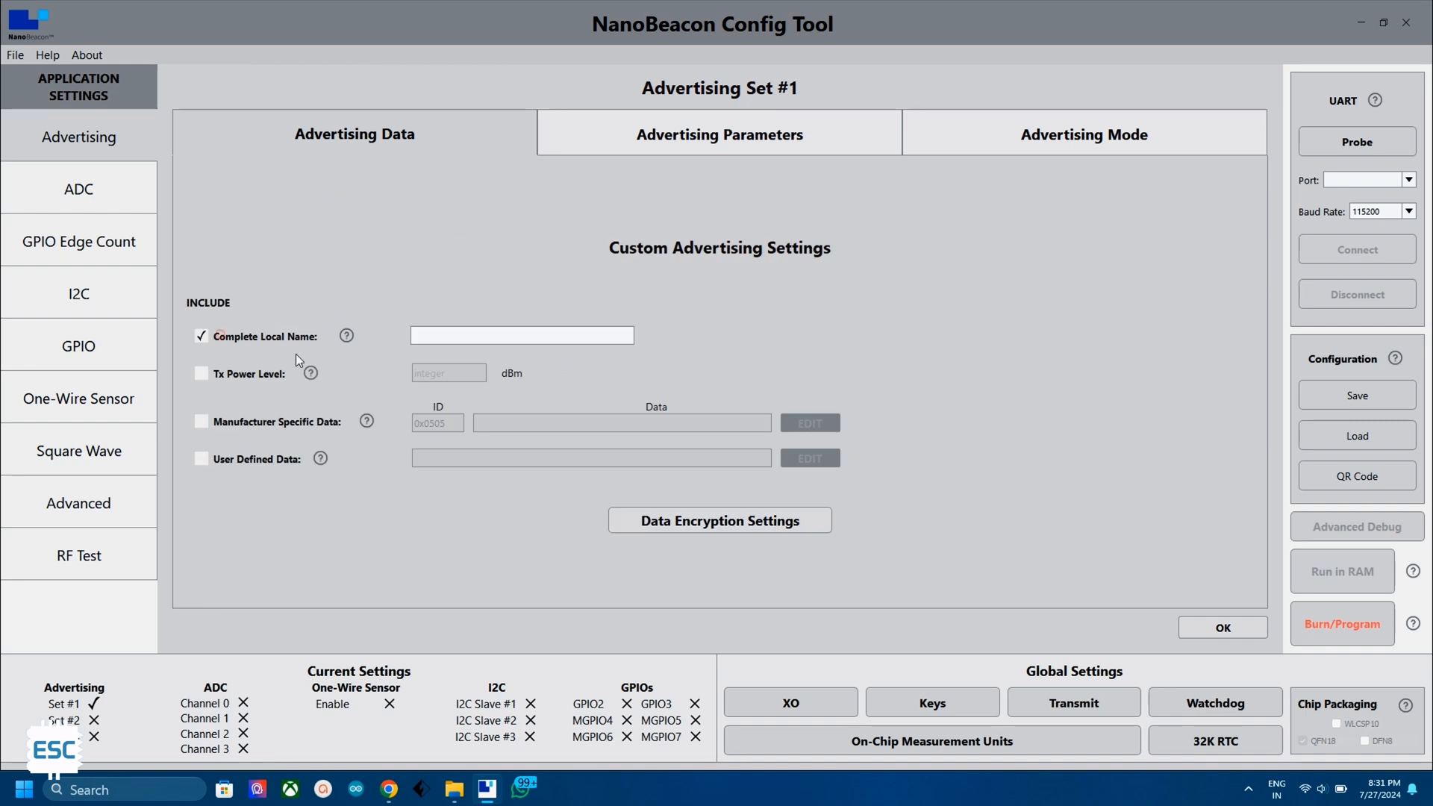
pyautogui.write('soil moisture sensor')
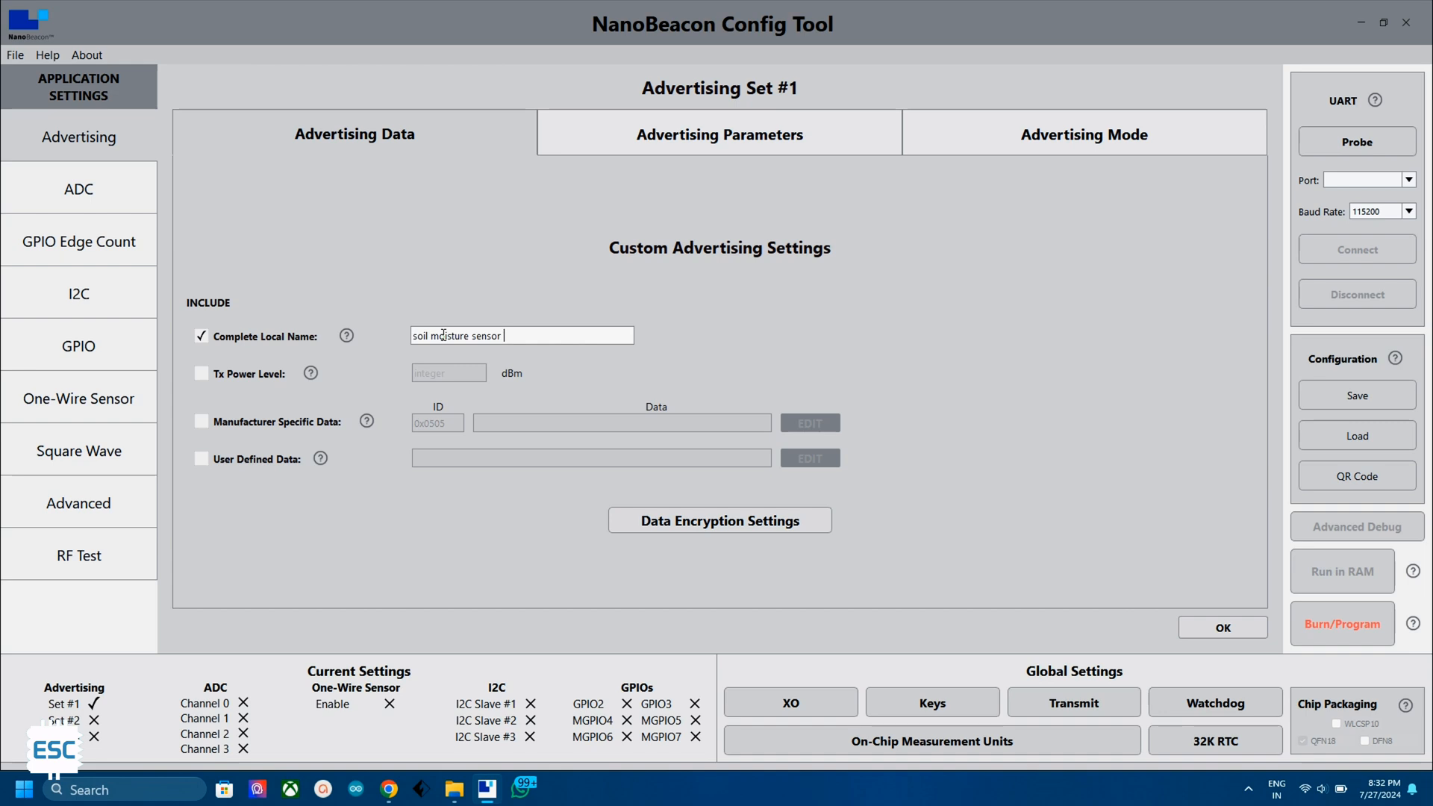
pyautogui.write('1')
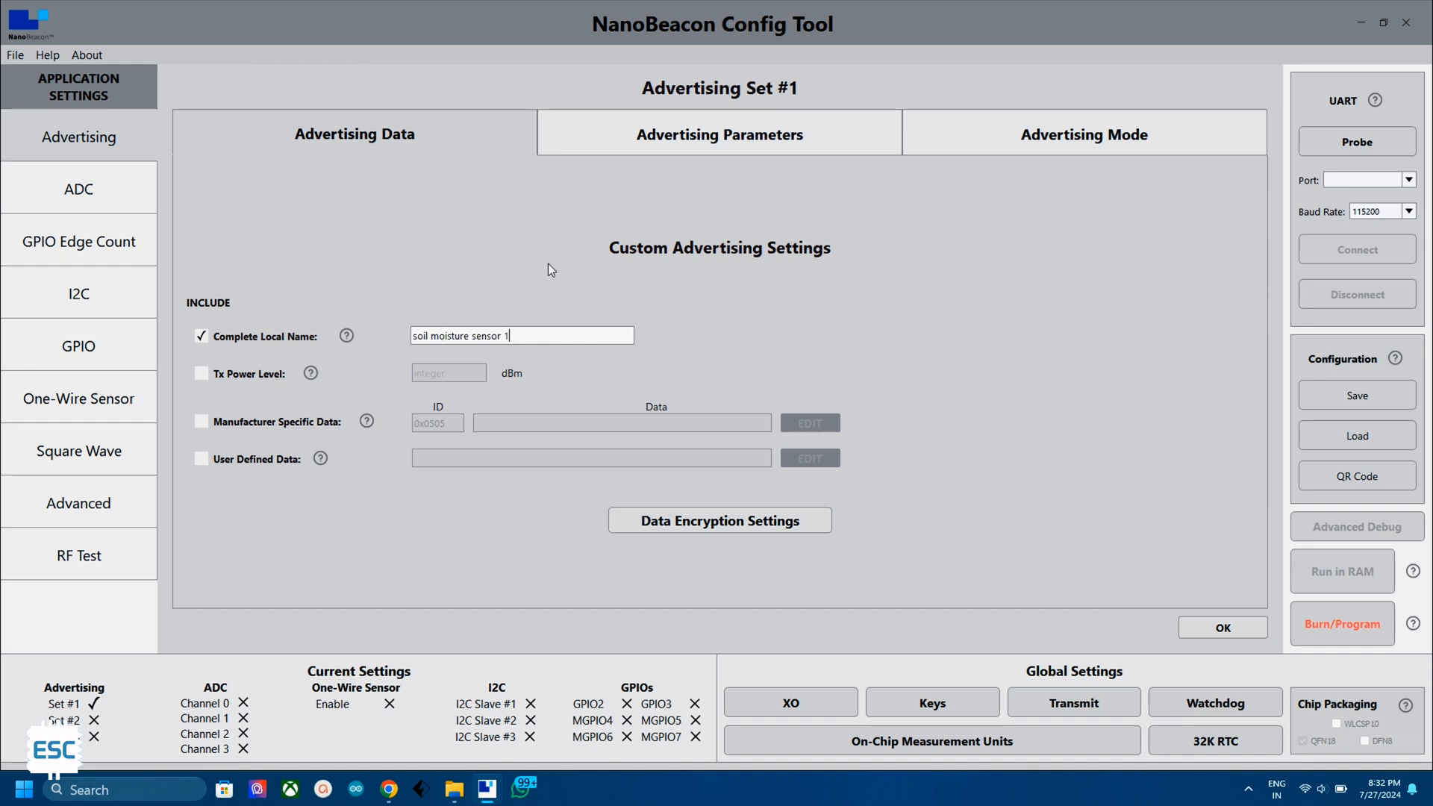
# - Include manufacturer specific data in Set #1 and bring up its editor
pyautogui.click(202, 421)
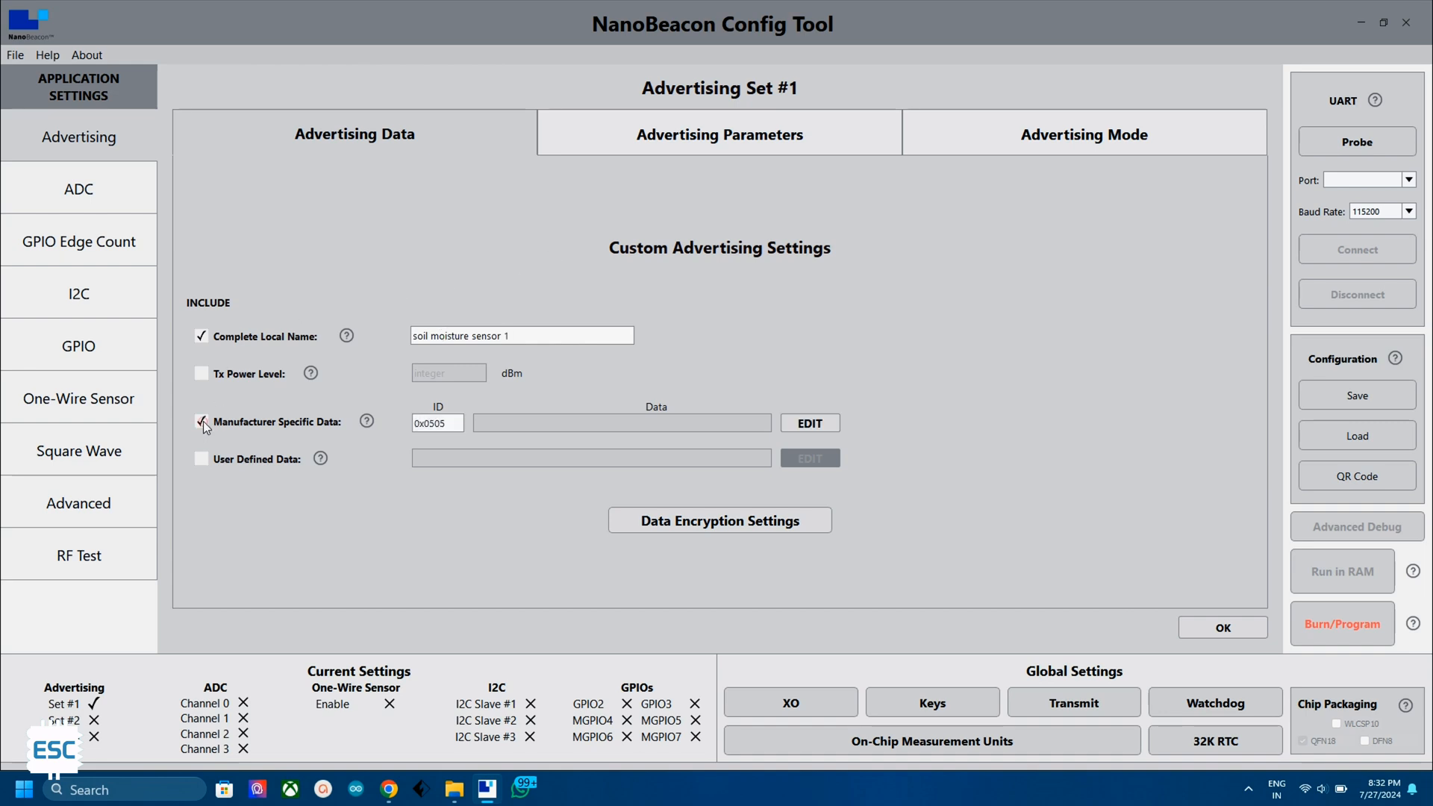
pyautogui.click(808, 422)
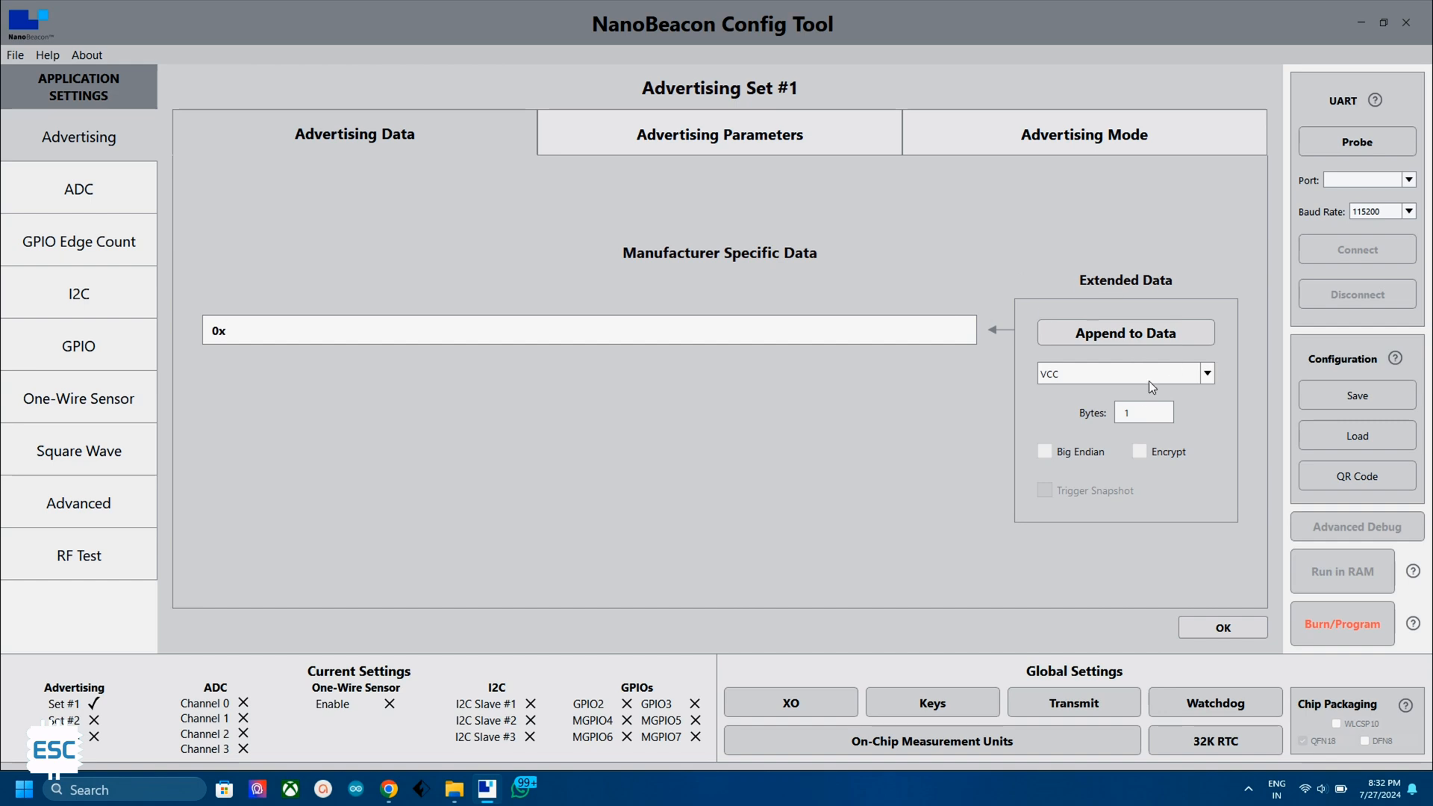
# - Append ADC CH0 as a 2-byte big-endian value to the manufacturer specific data
pyautogui.click(1206, 373)
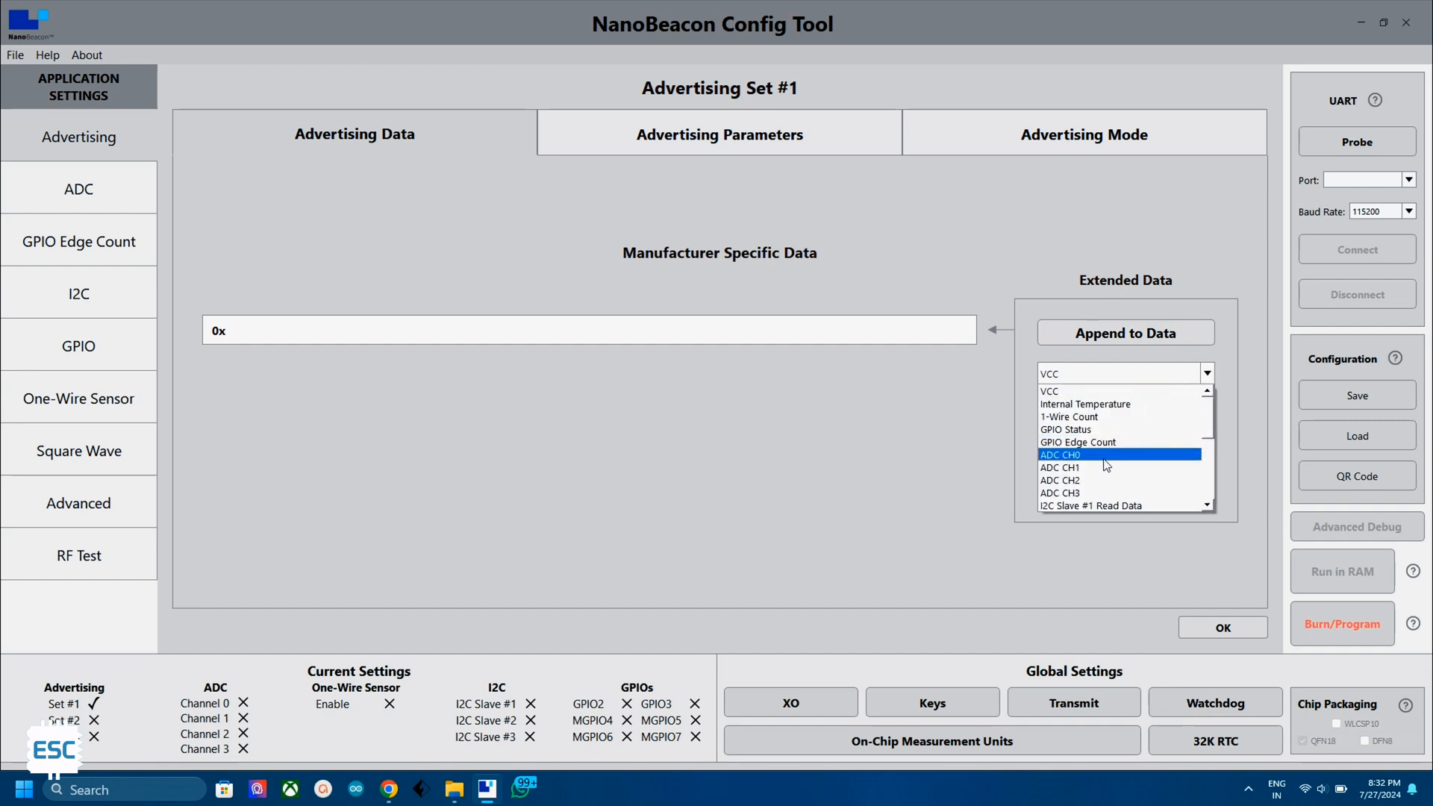
pyautogui.moveTo(1103, 460)
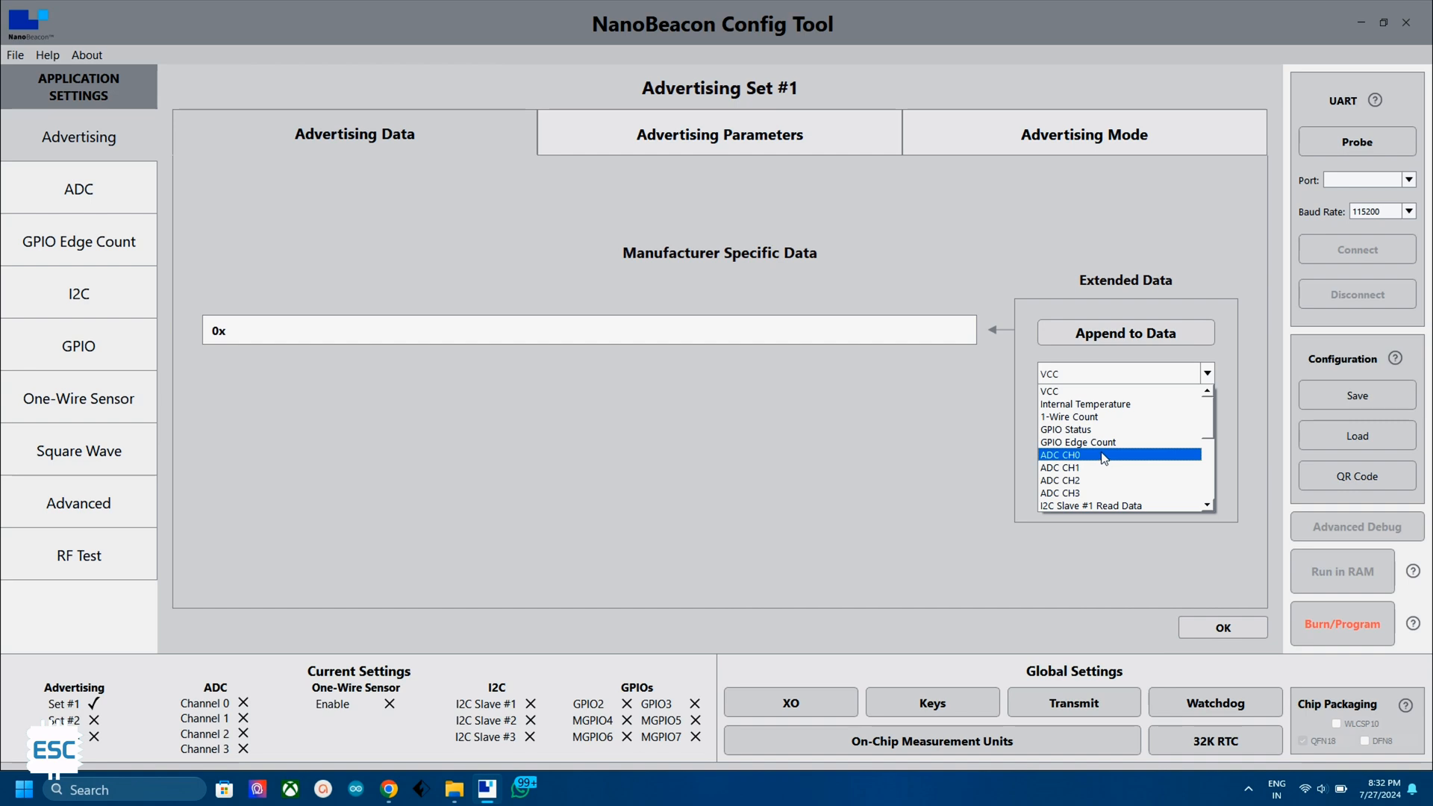
pyautogui.click(1060, 454)
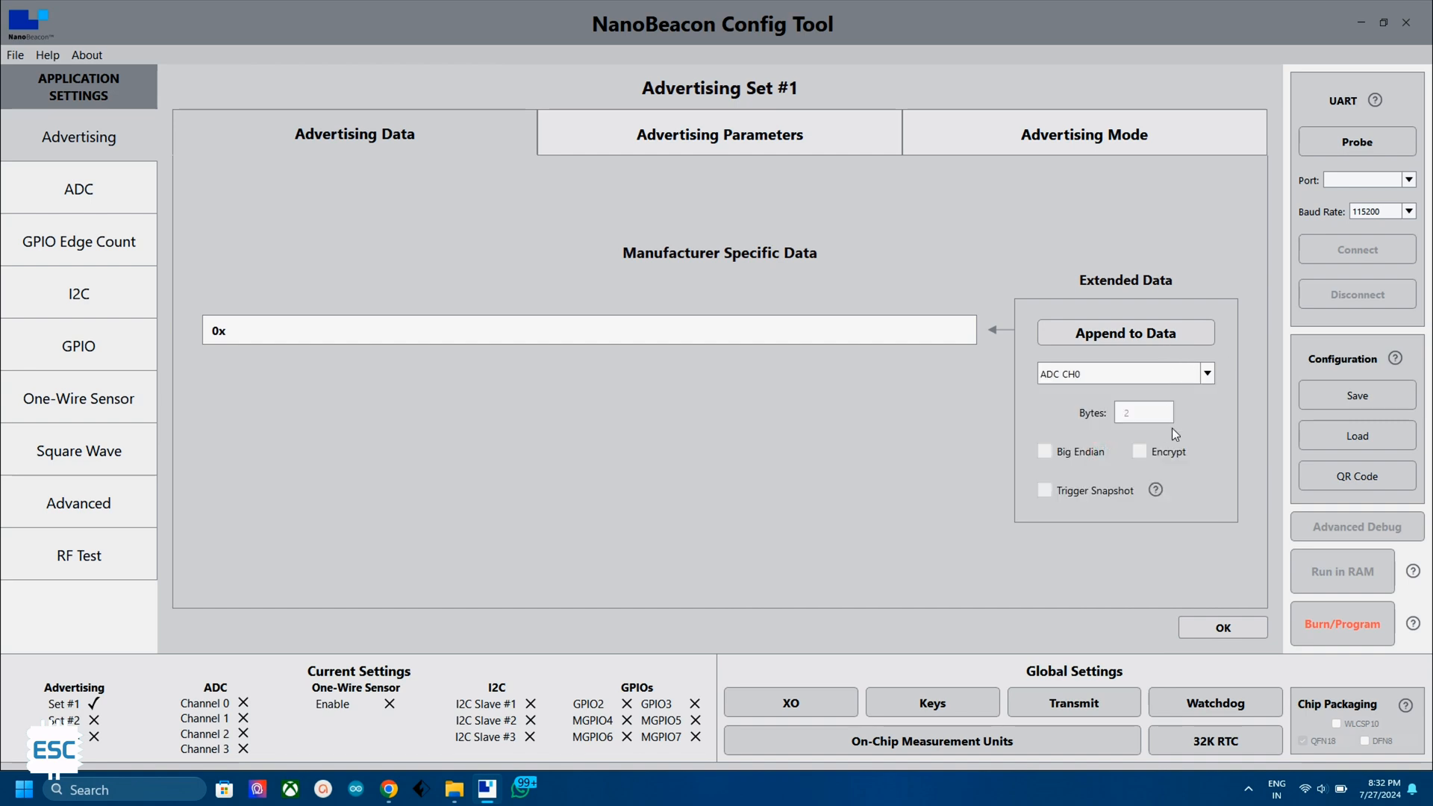
pyautogui.moveTo(1050, 458)
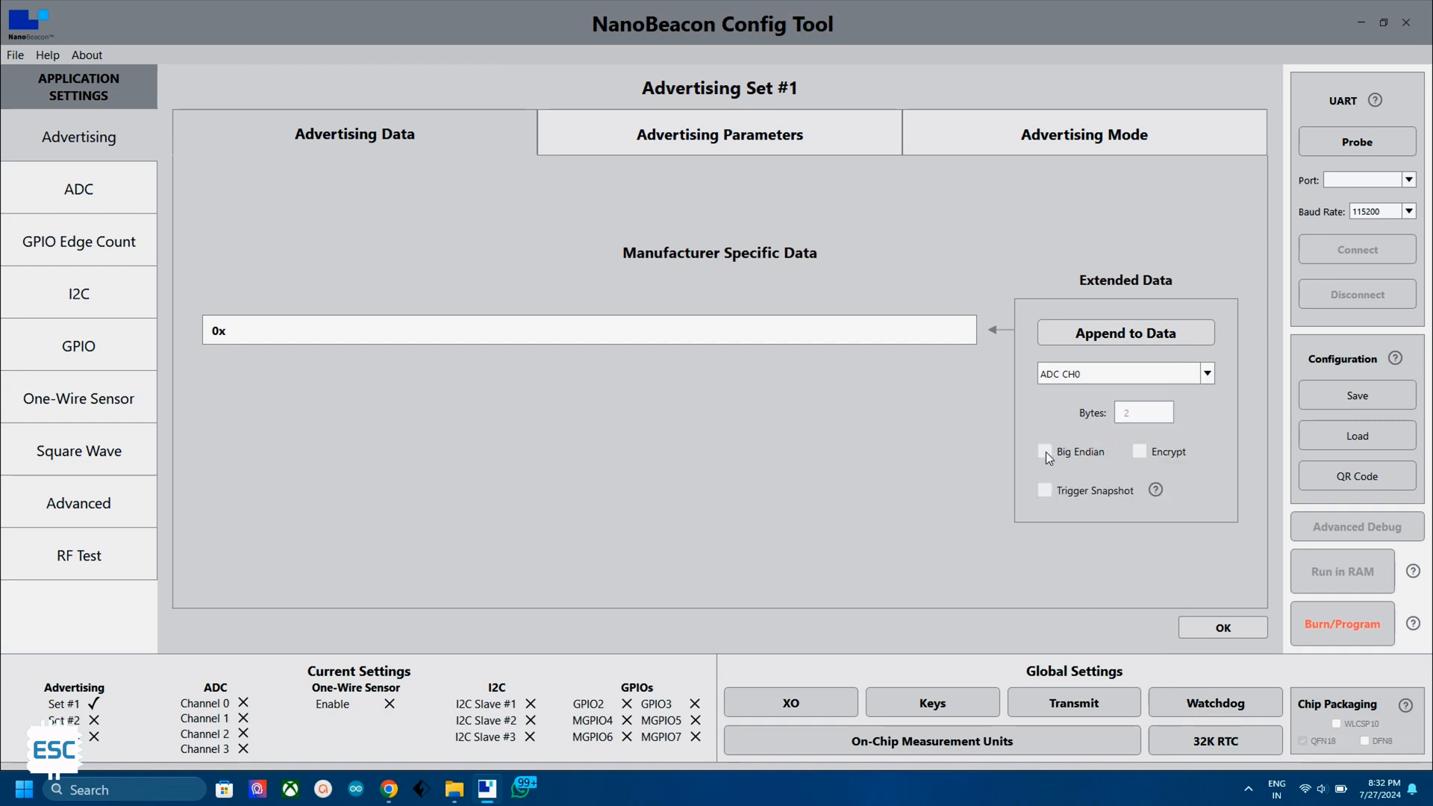
pyautogui.click(1044, 451)
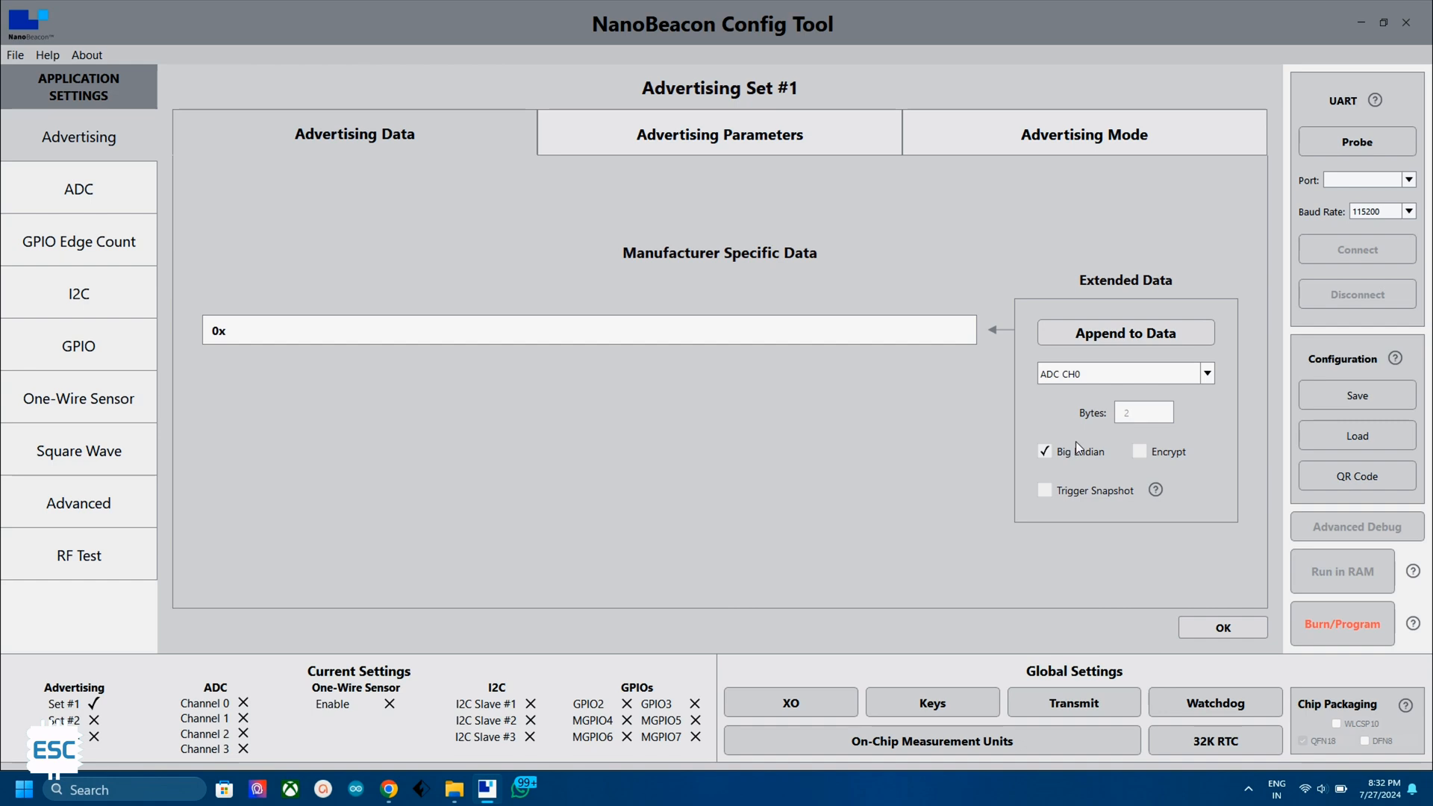
pyautogui.click(1126, 331)
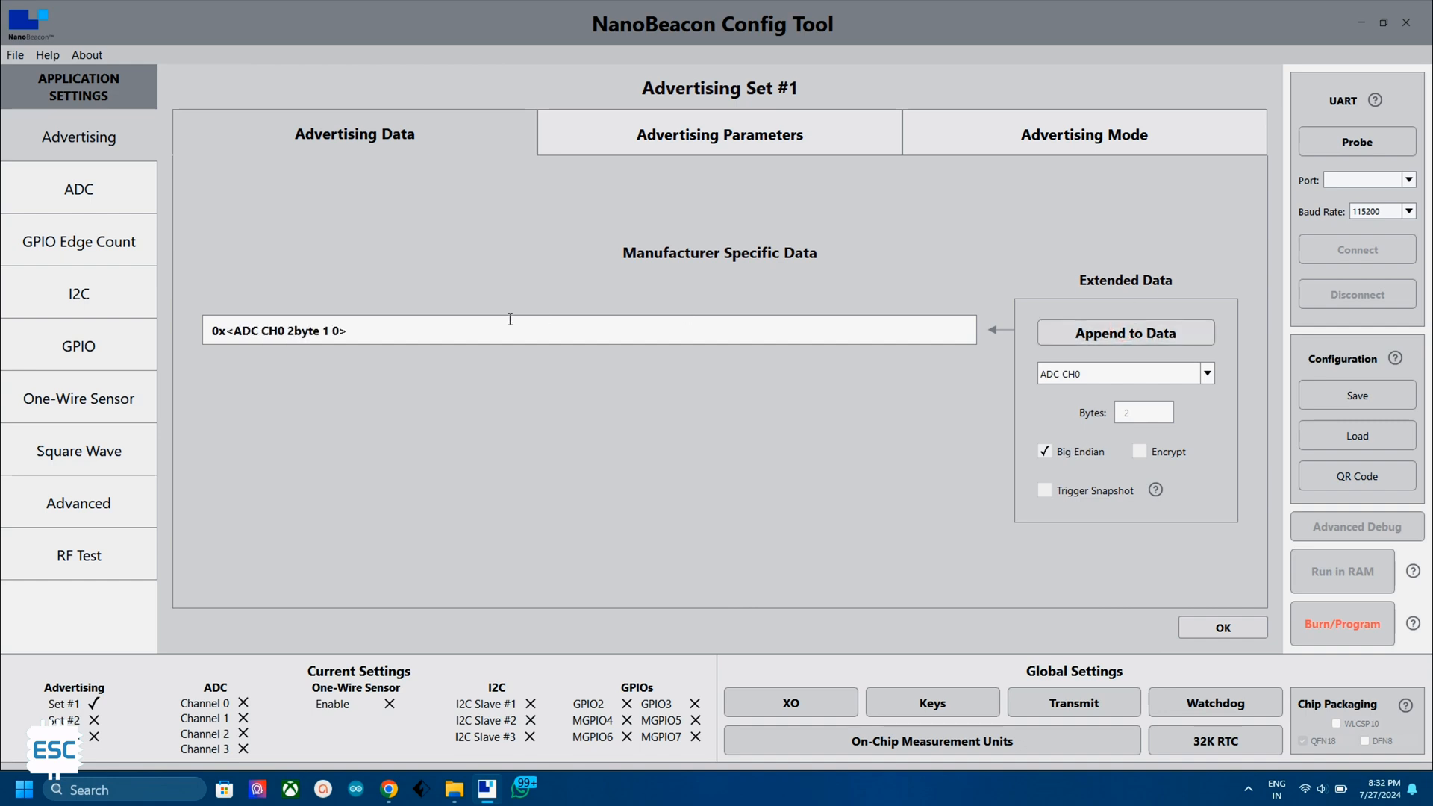
pyautogui.moveTo(263, 329)
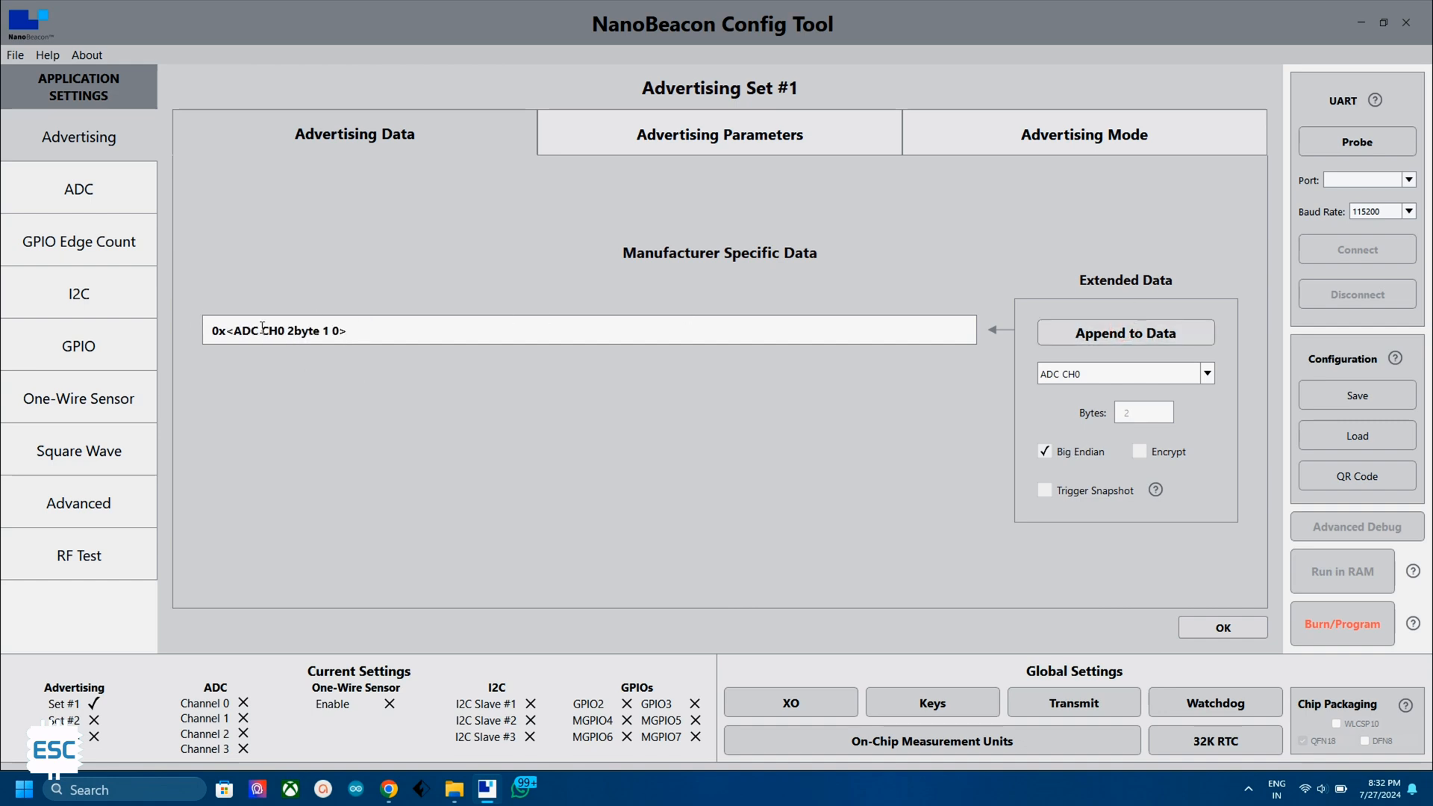
pyautogui.click(404, 336)
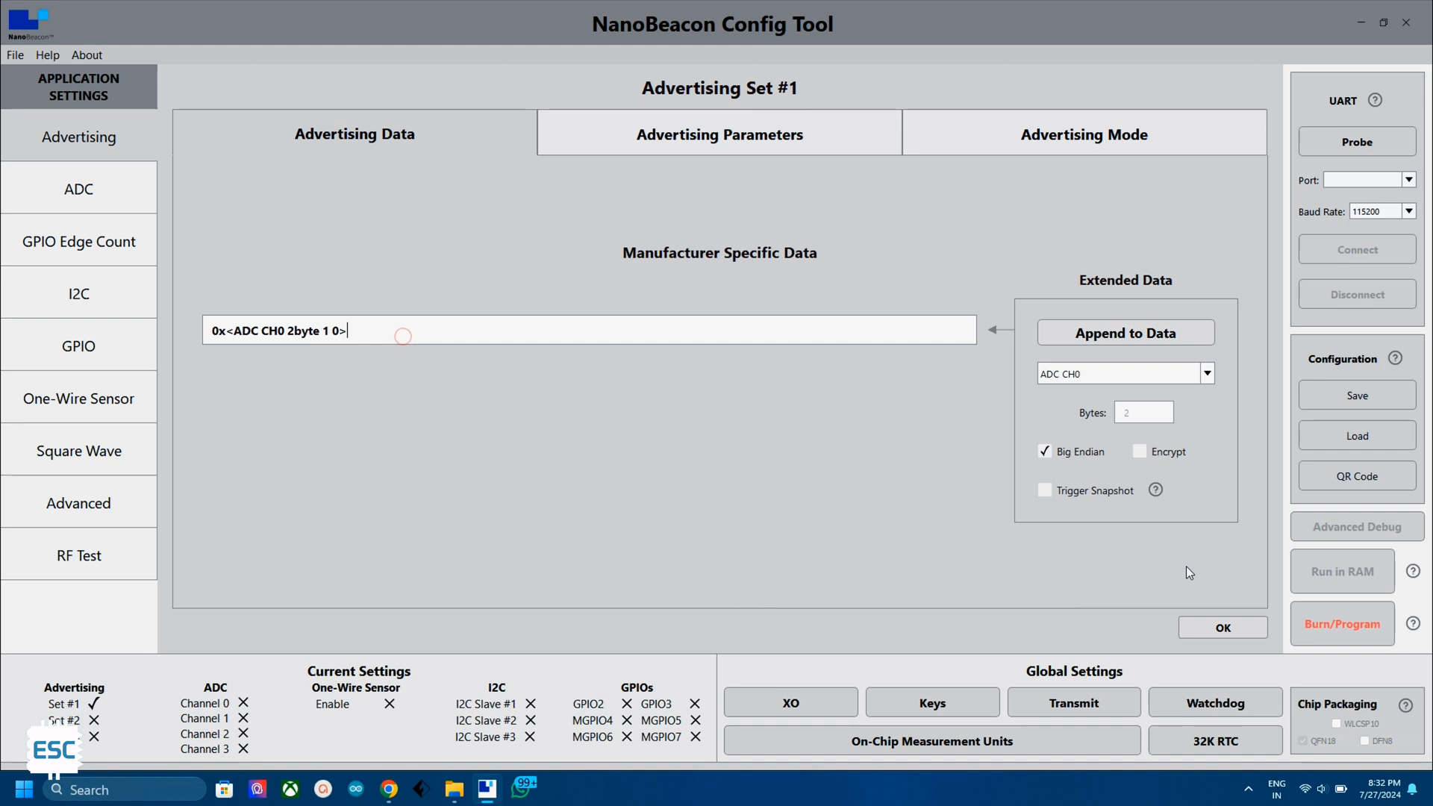
# - Review the 1000 ms interval on channels 37–39 and confirm Advertising Set #1
pyautogui.click(719, 133)
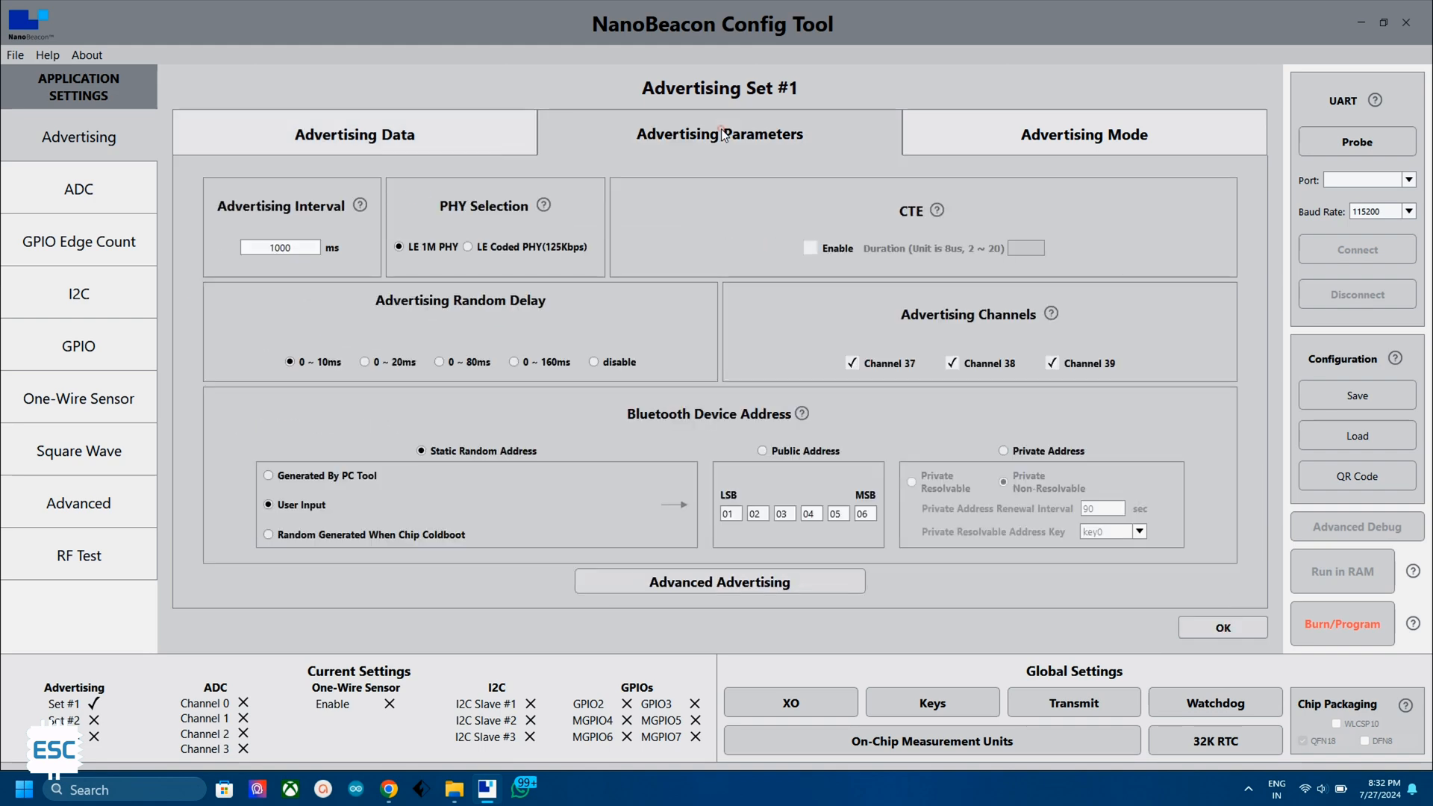
pyautogui.moveTo(485, 128)
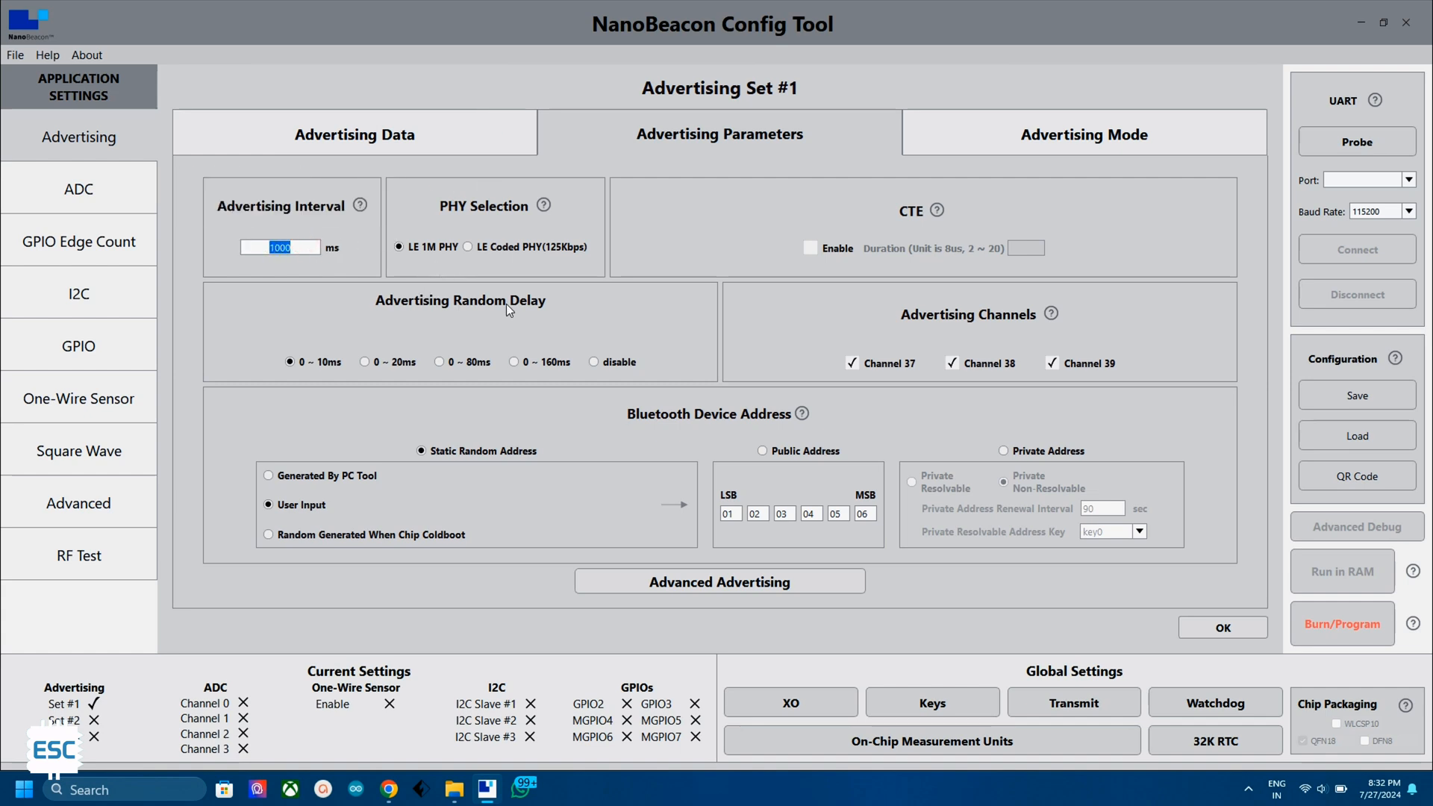
pyautogui.moveTo(508, 311)
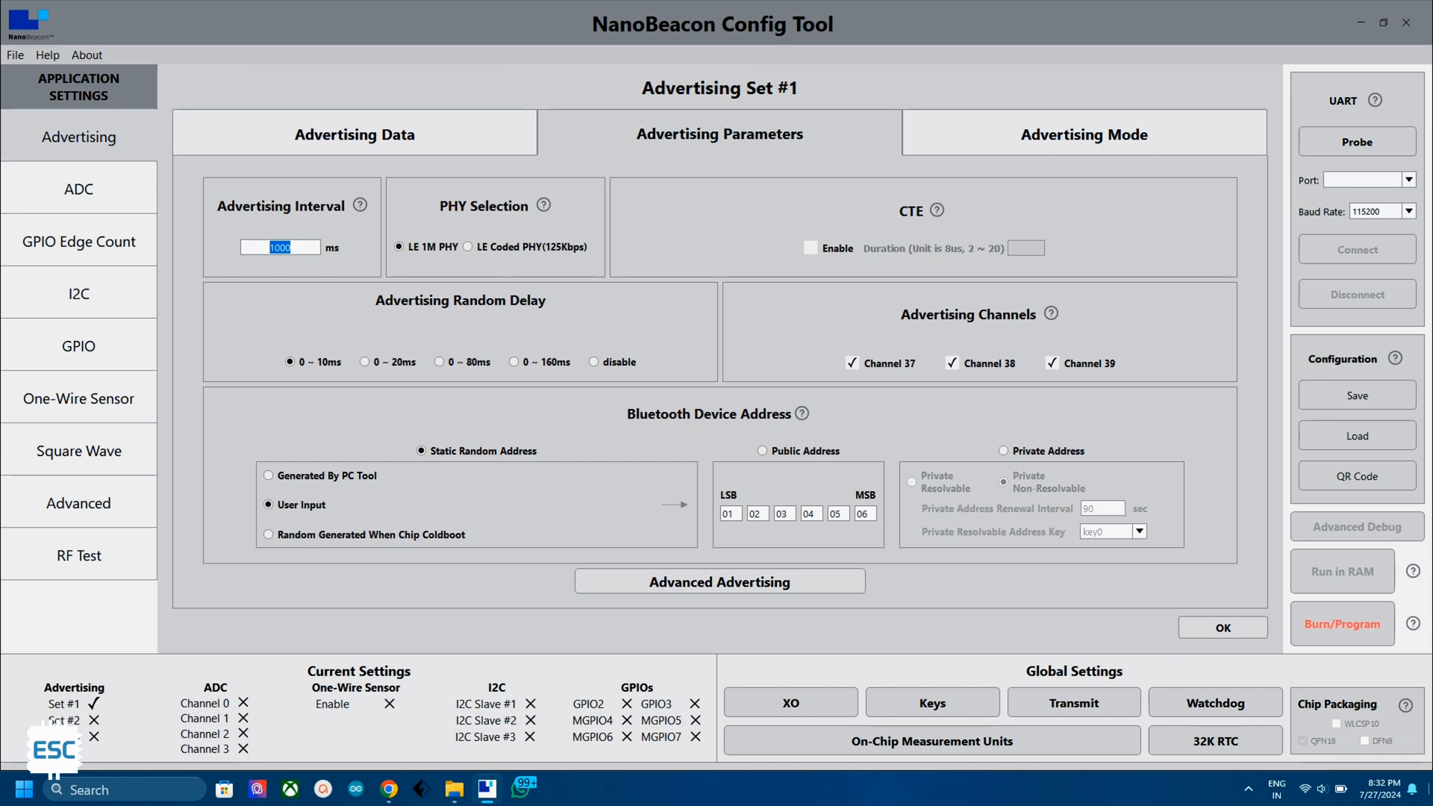
pyautogui.click(1223, 628)
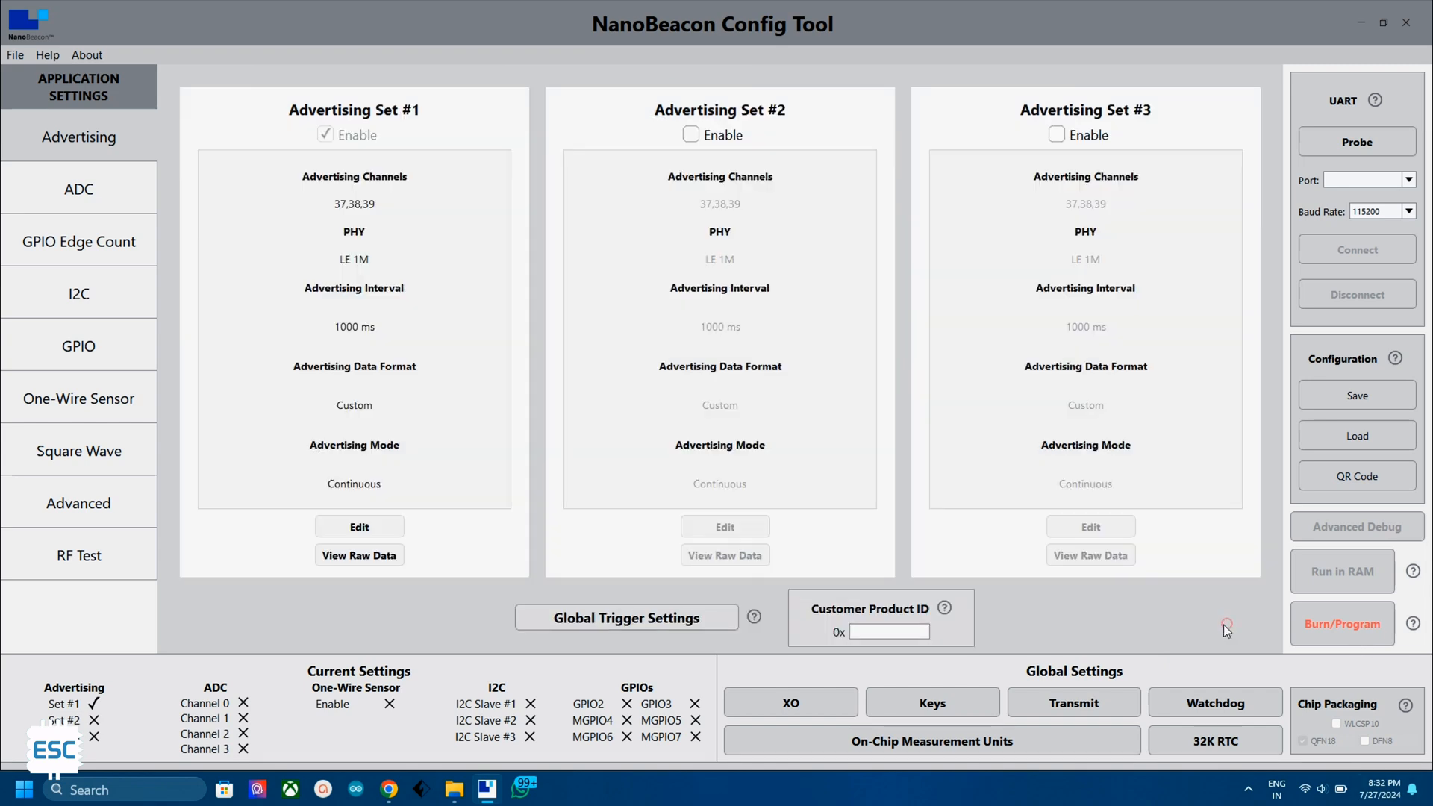
pyautogui.moveTo(103, 192)
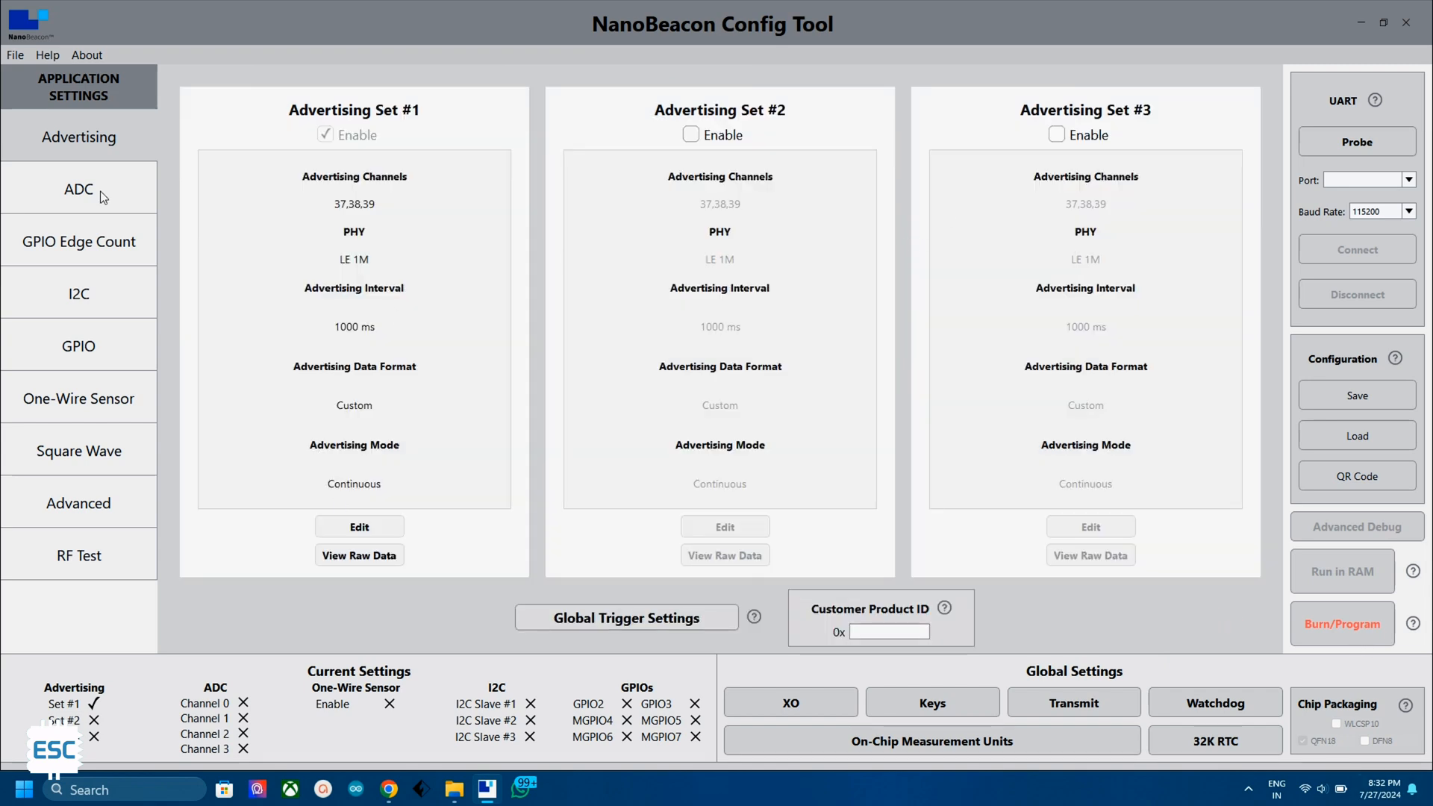
# - Enable ADC Channel 0 with unit mapping .001 per LSB, 2.898 at 1.4 V and .828 at 0.4 V
pyautogui.click(78, 190)
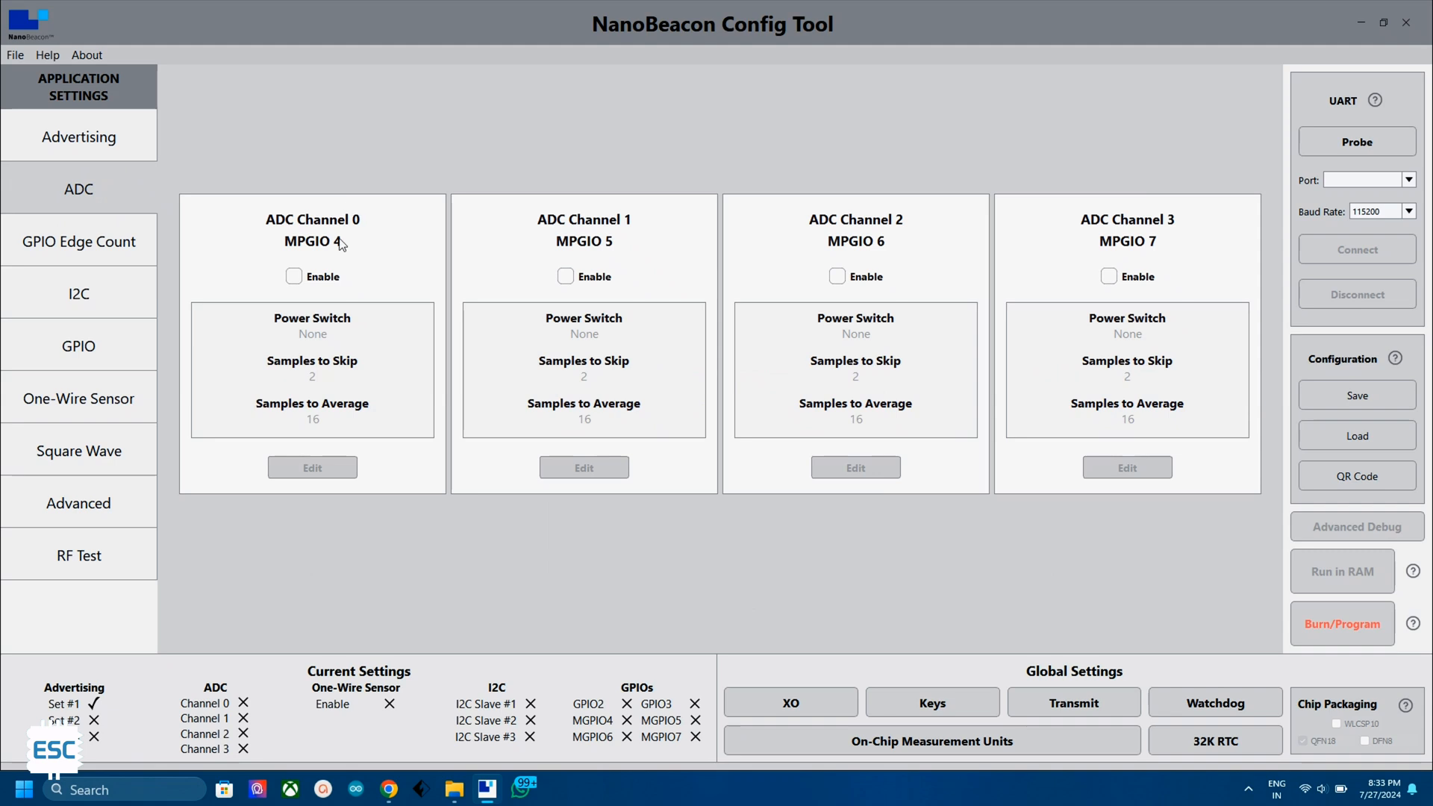
pyautogui.click(294, 276)
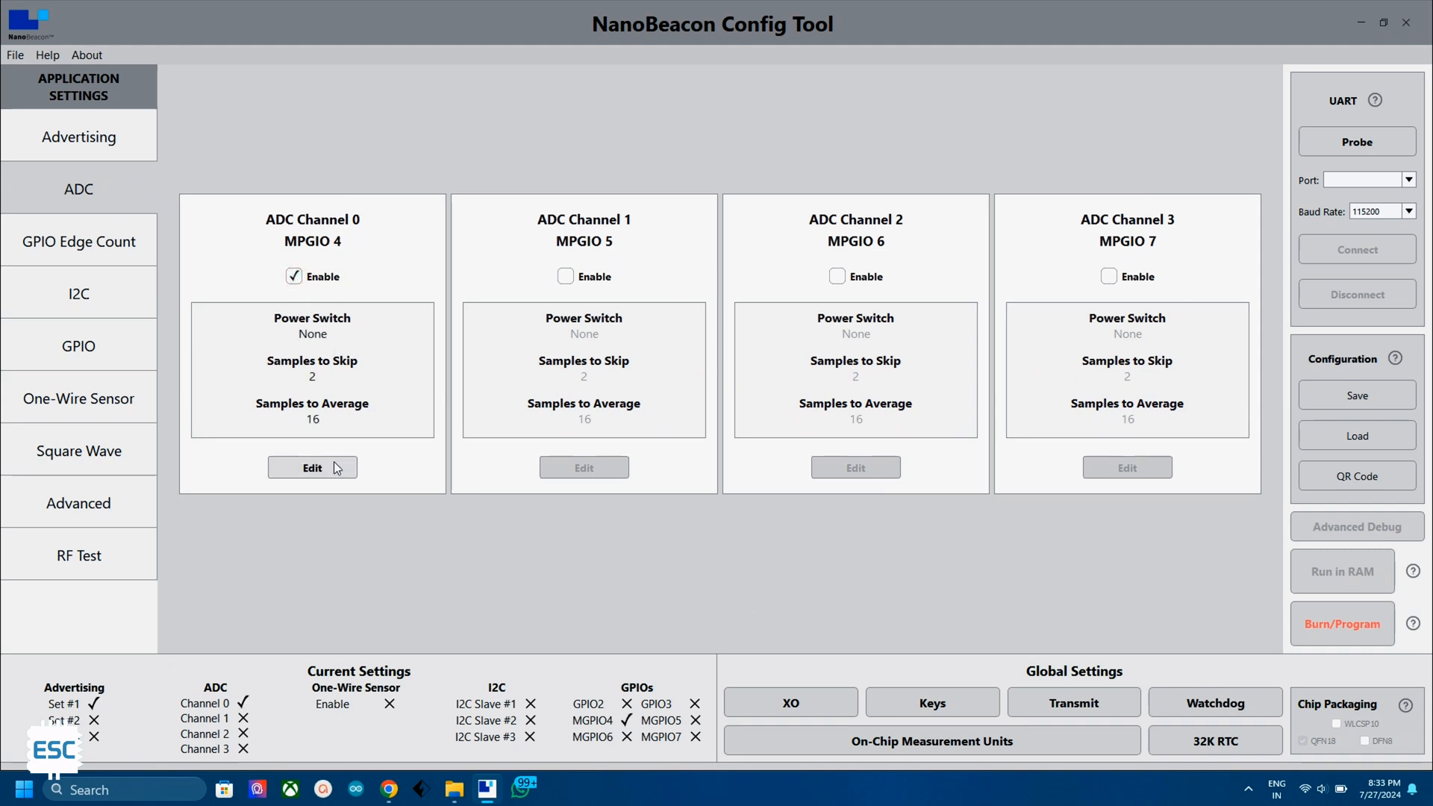
pyautogui.click(312, 467)
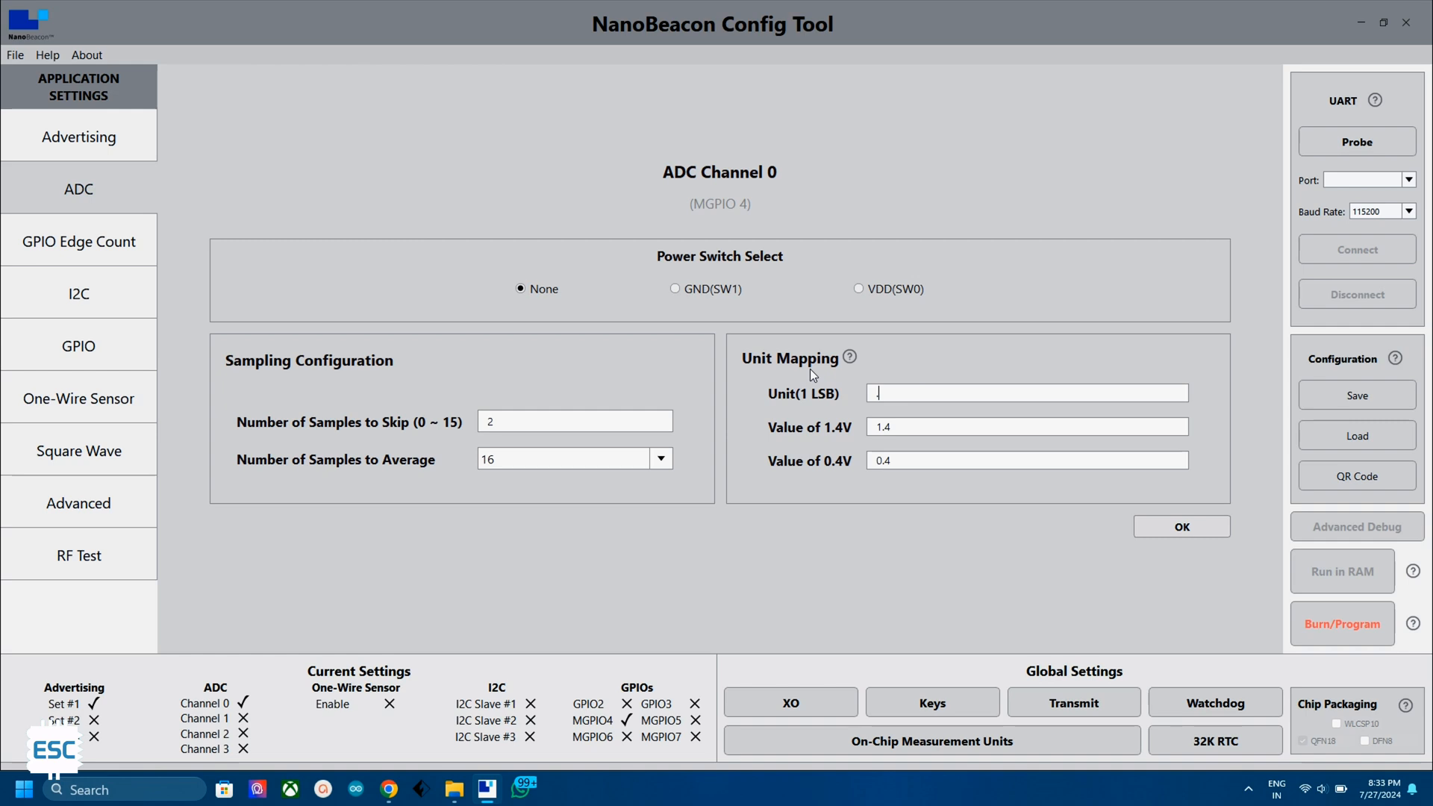
pyautogui.write('.001')
pyautogui.click(1028, 426)
pyautogui.write('2')
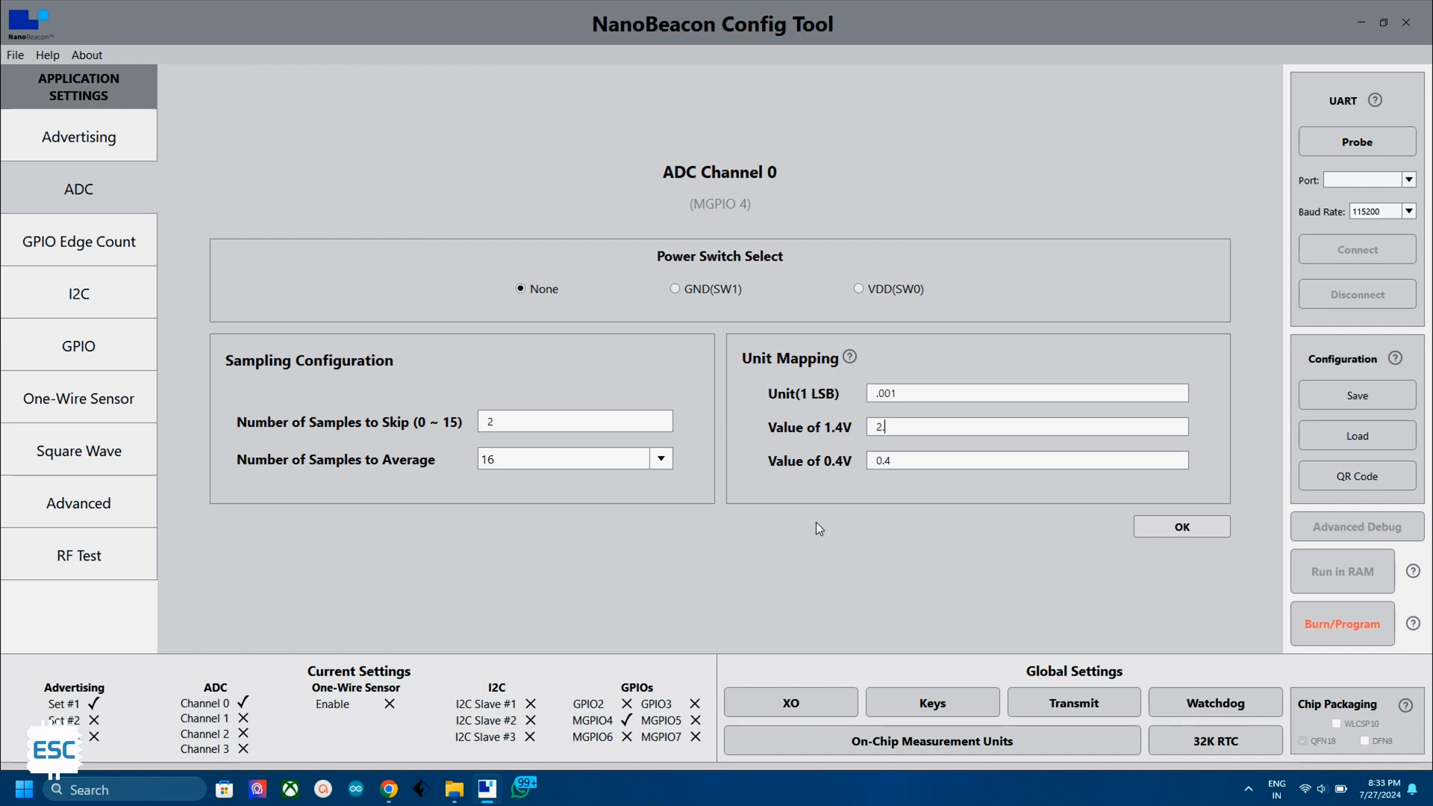
pyautogui.write('898')
pyautogui.click(1028, 460)
pyautogui.write('.')
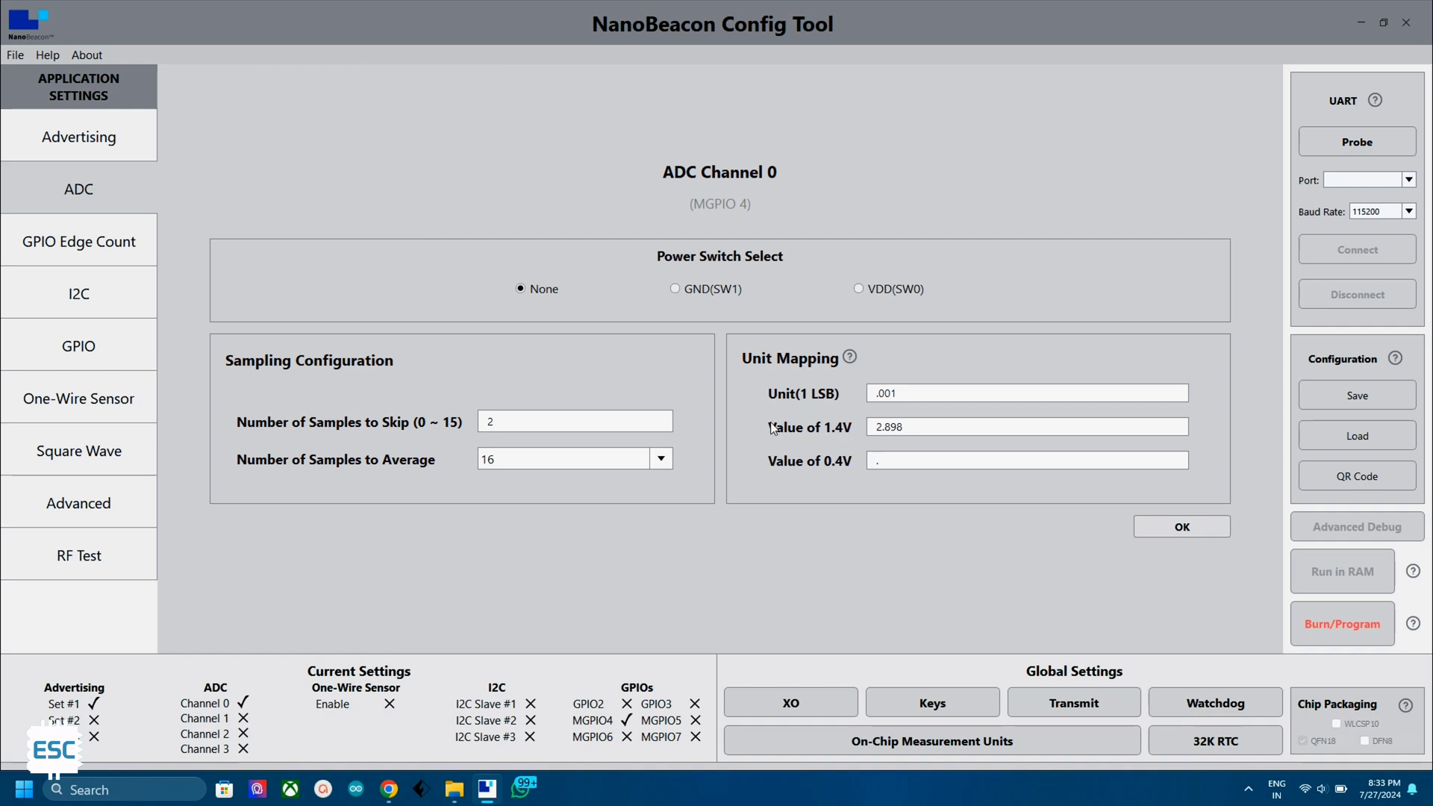
pyautogui.write('828')
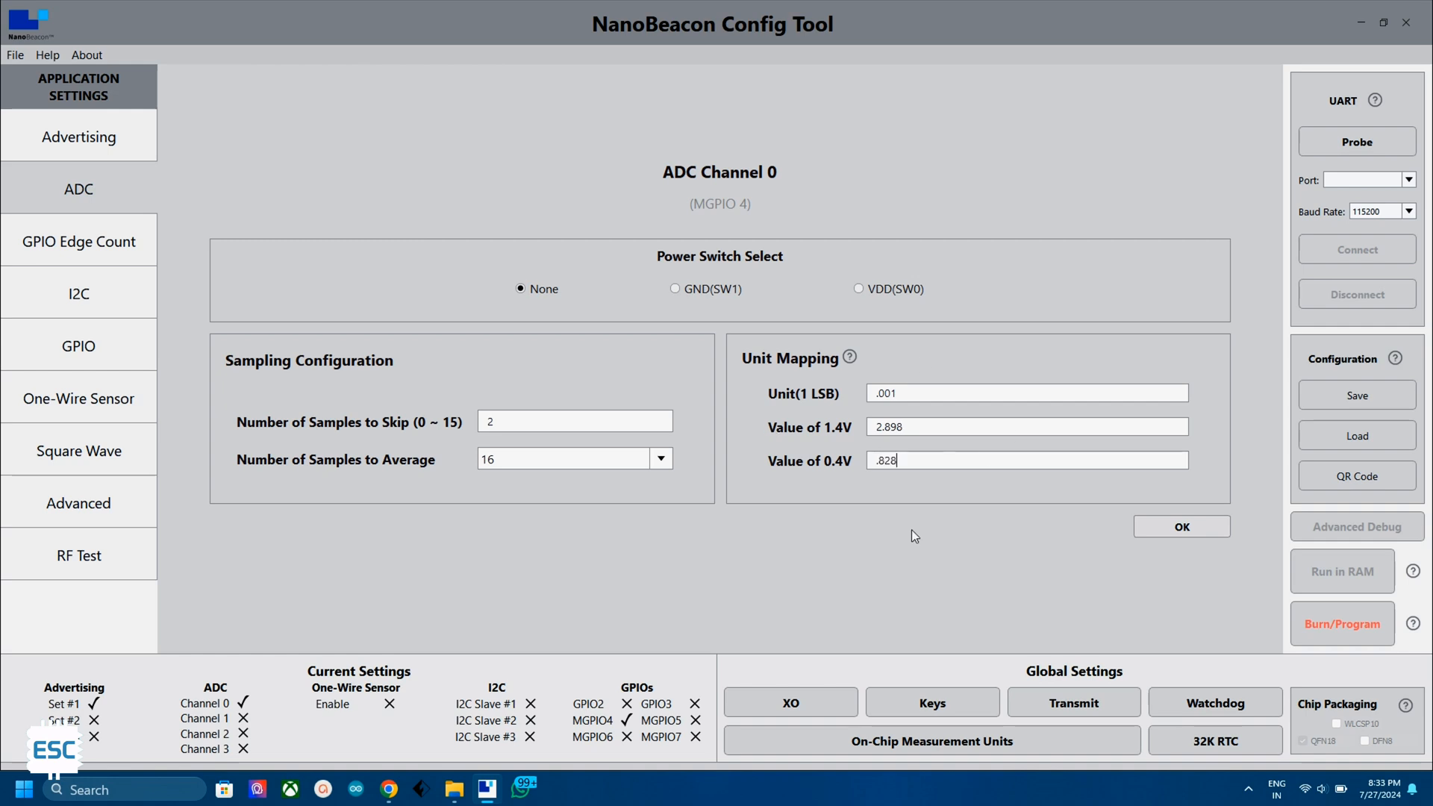
pyautogui.moveTo(1058, 385)
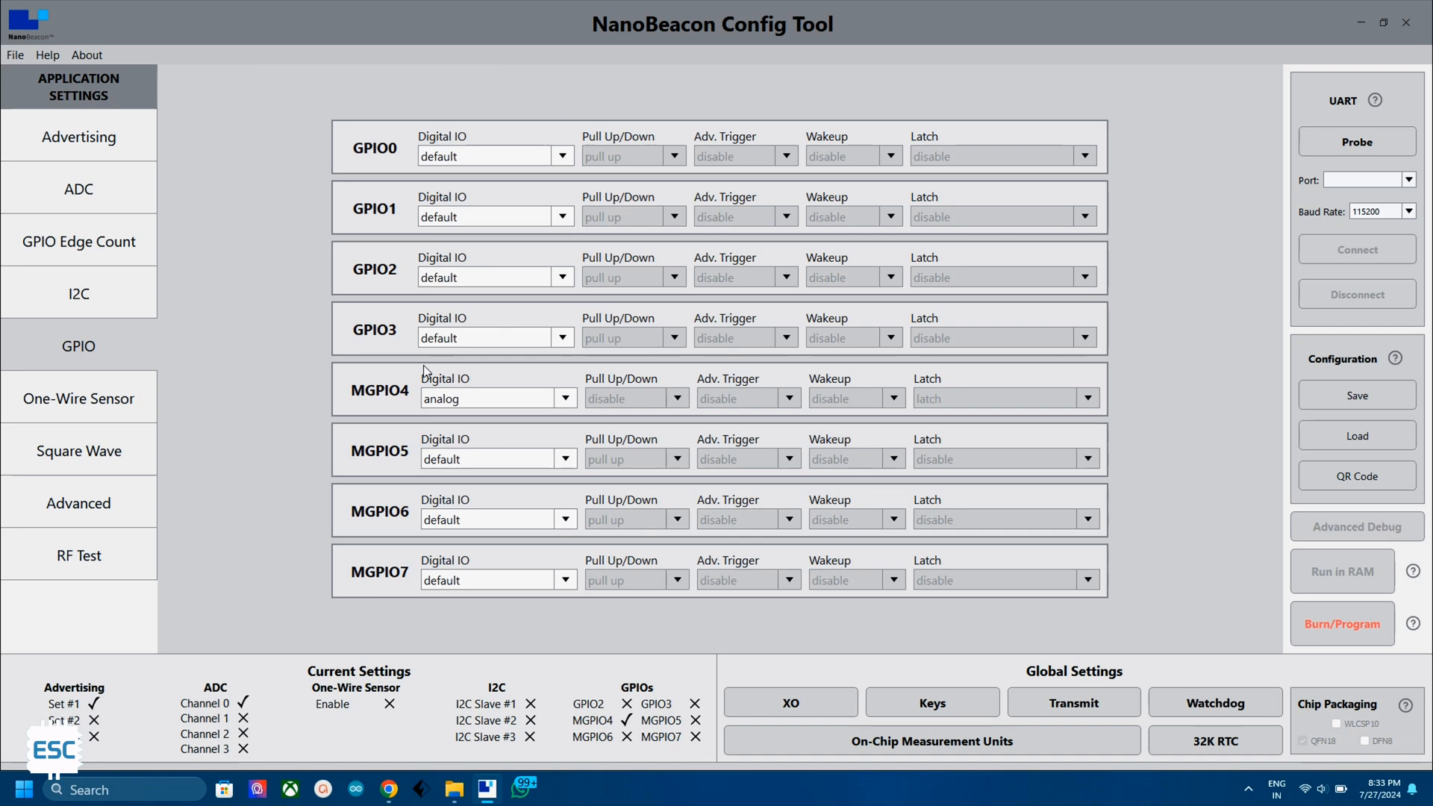
# - Keep MGPIO4's digital IO set to analog, then move to the RF test settings
pyautogui.click(564, 397)
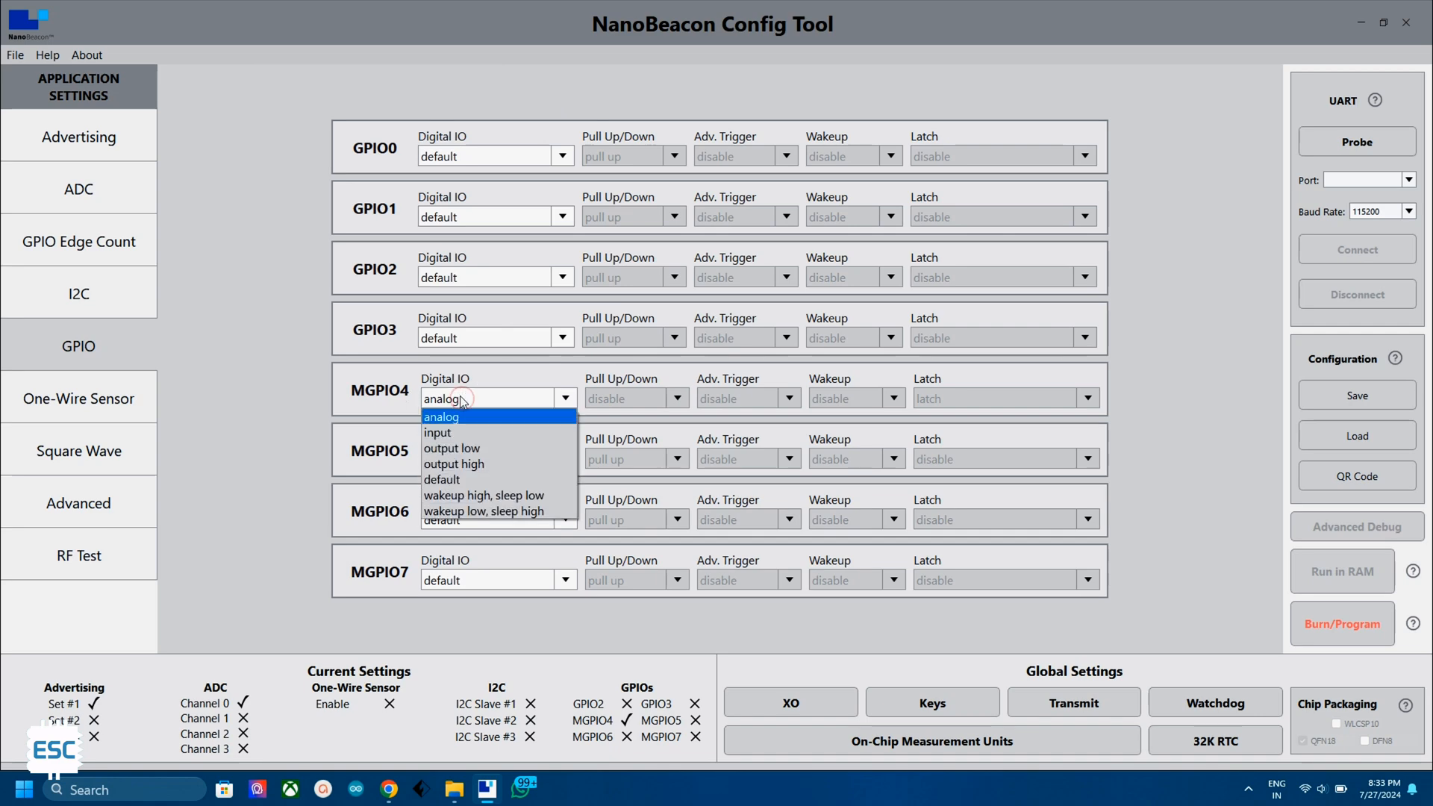
pyautogui.click(442, 417)
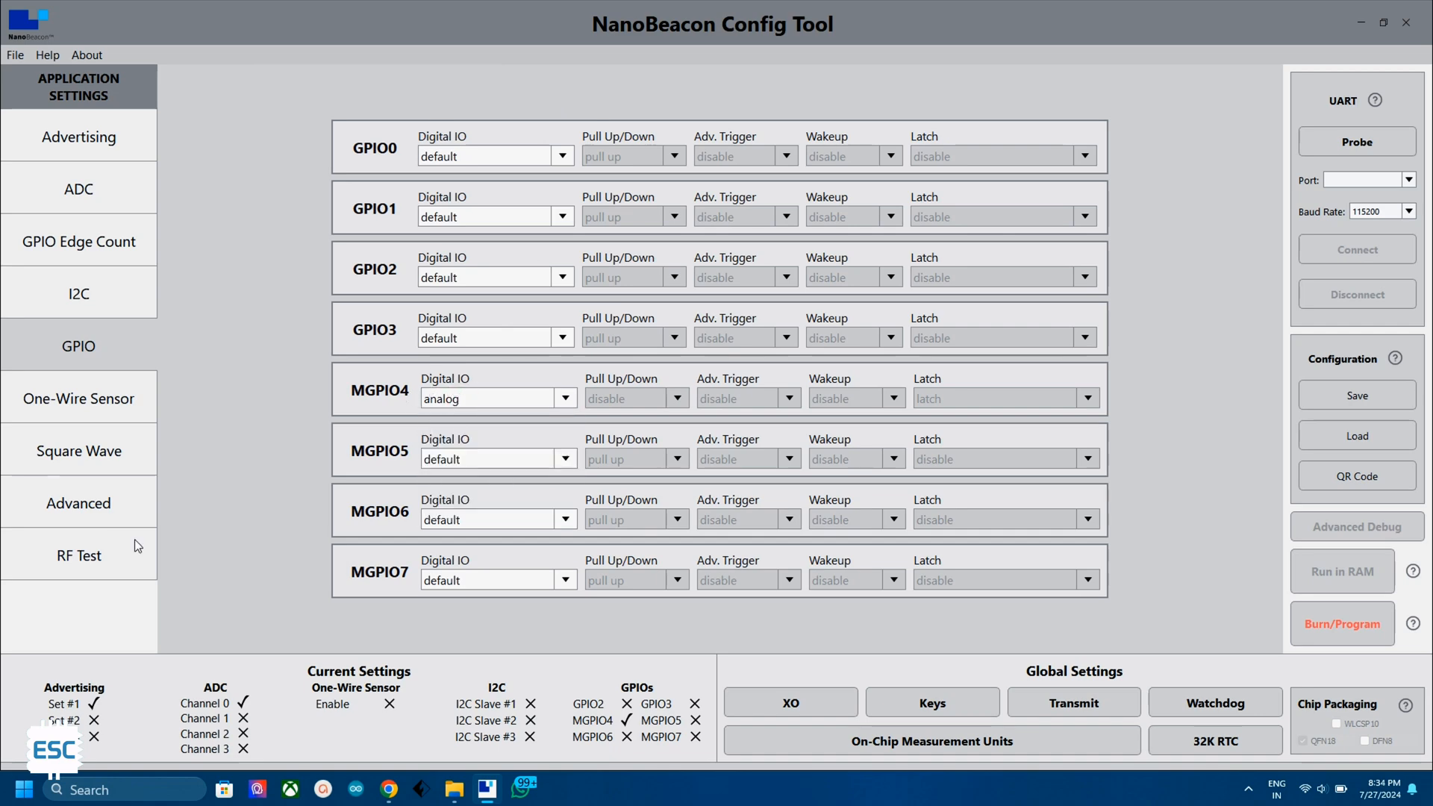
pyautogui.click(79, 555)
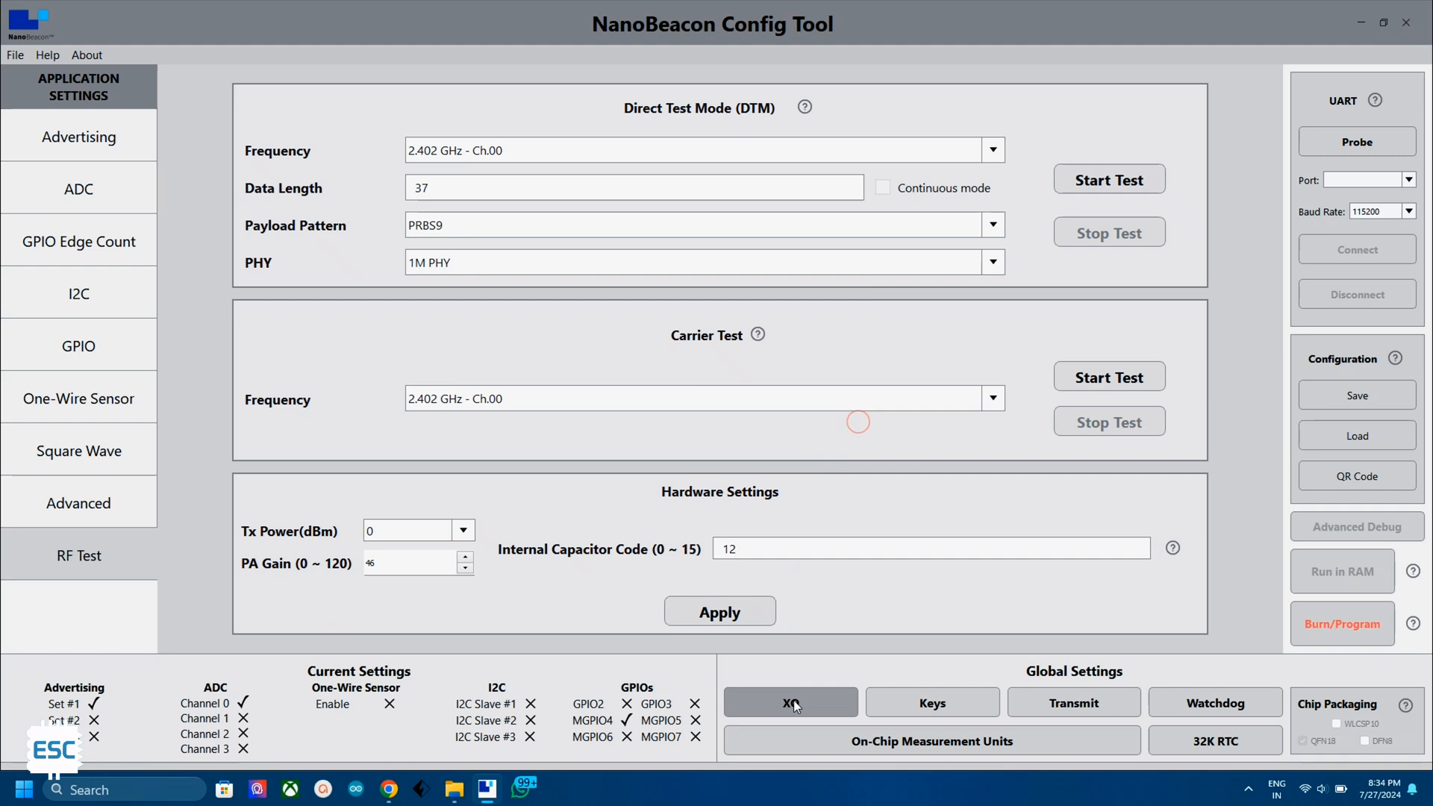
# - Set the XO internal capacitor code to 12
pyautogui.click(790, 702)
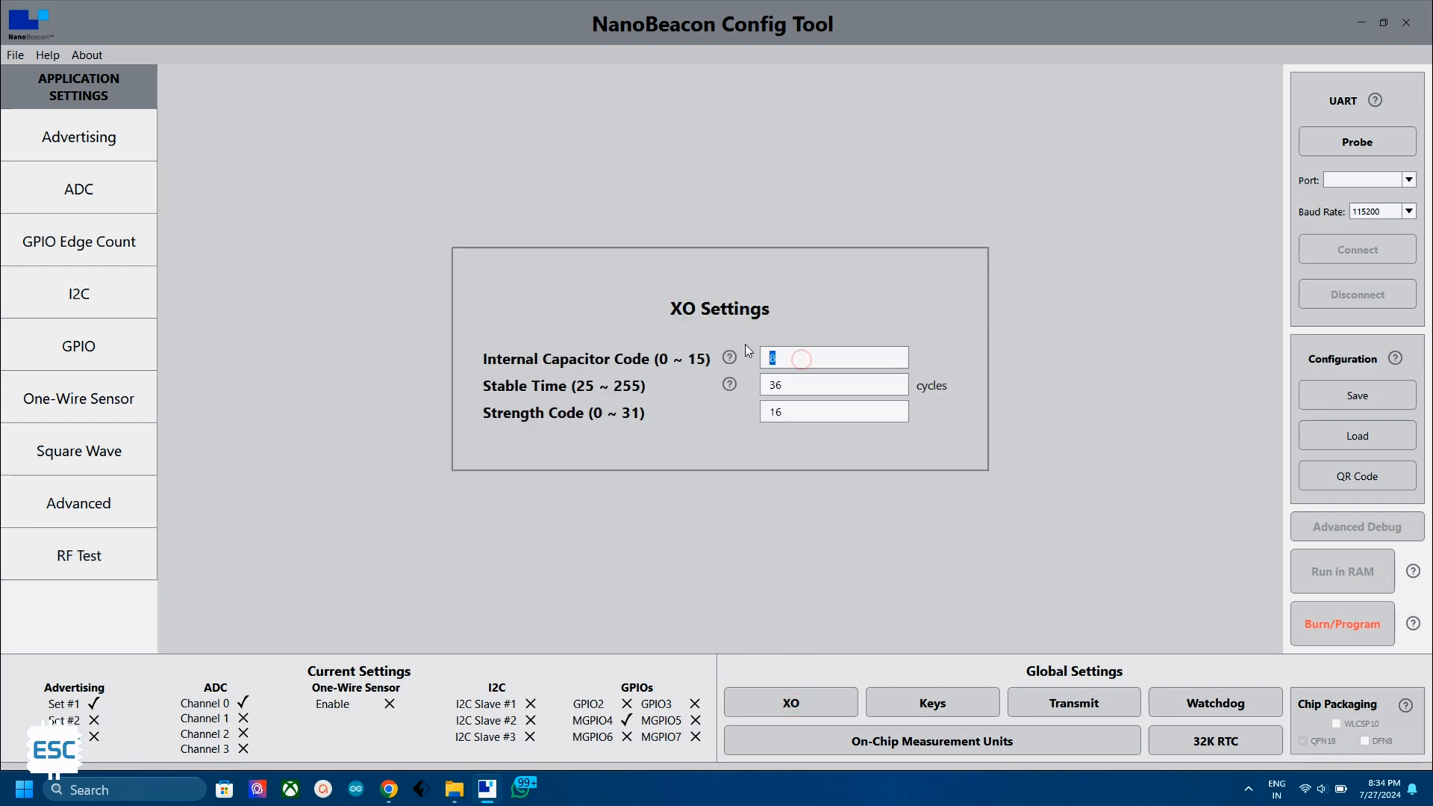
pyautogui.write('12')
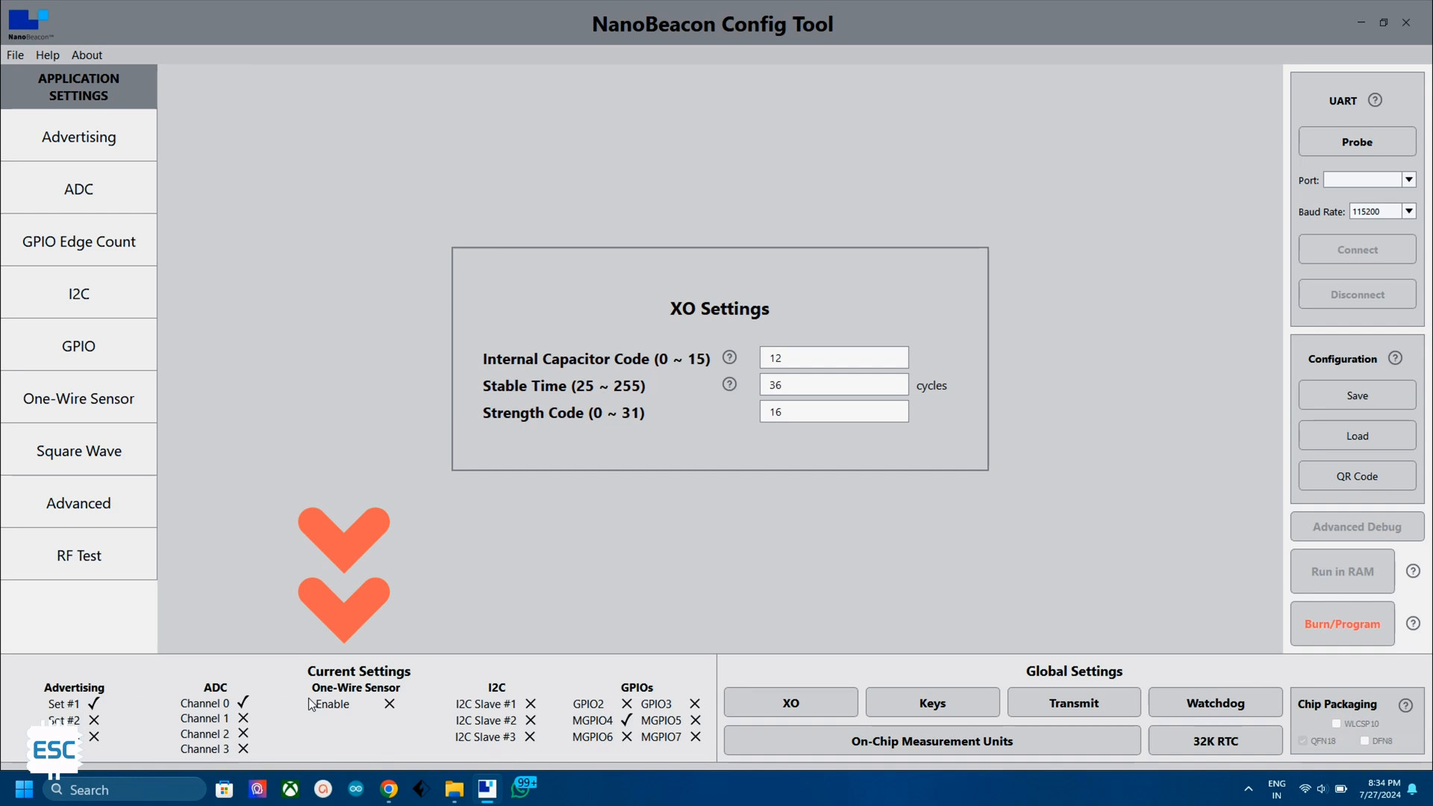
pyautogui.moveTo(702, 780)
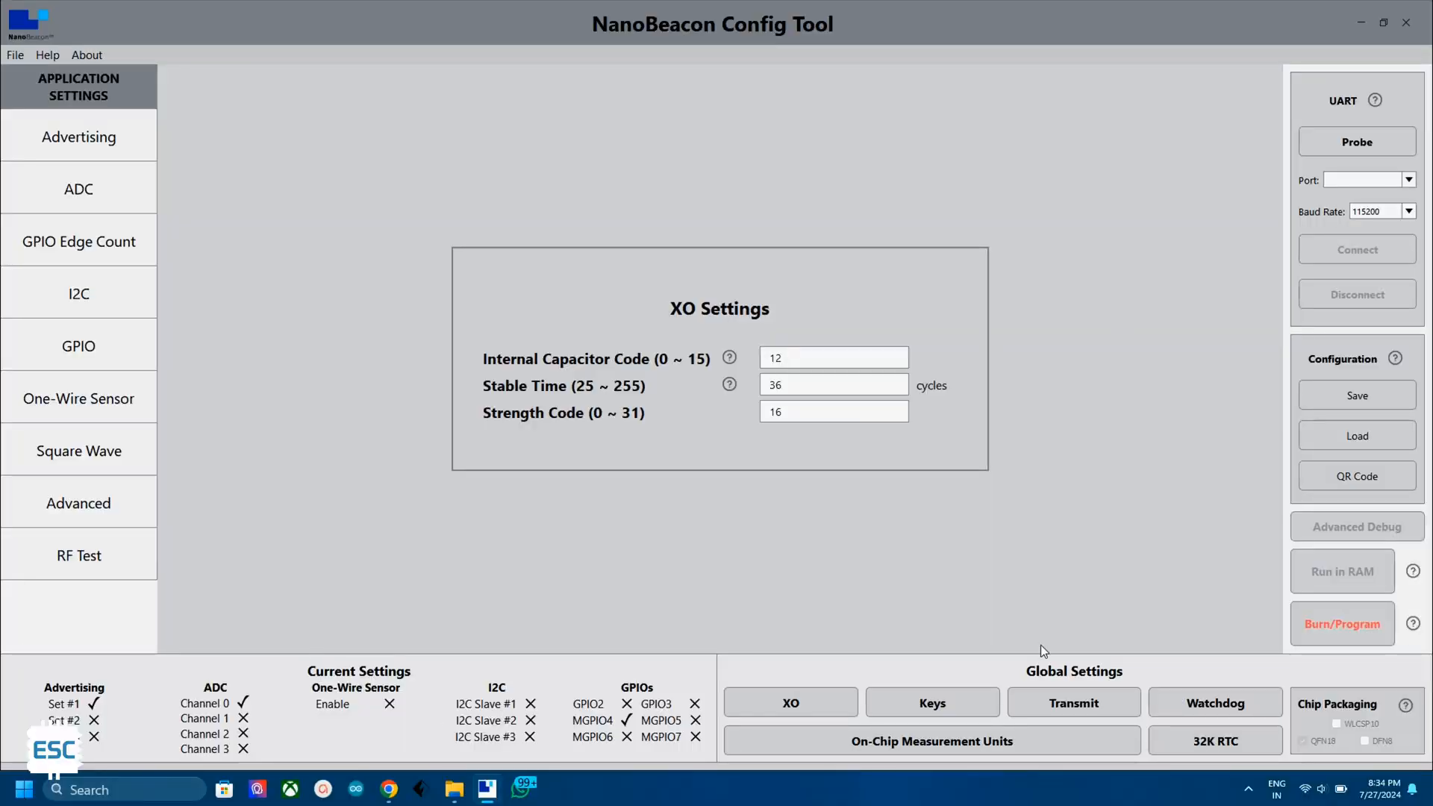
# - Probe for the beacon's port and connect over UART on COM11 at 115200 baud
pyautogui.click(1357, 142)
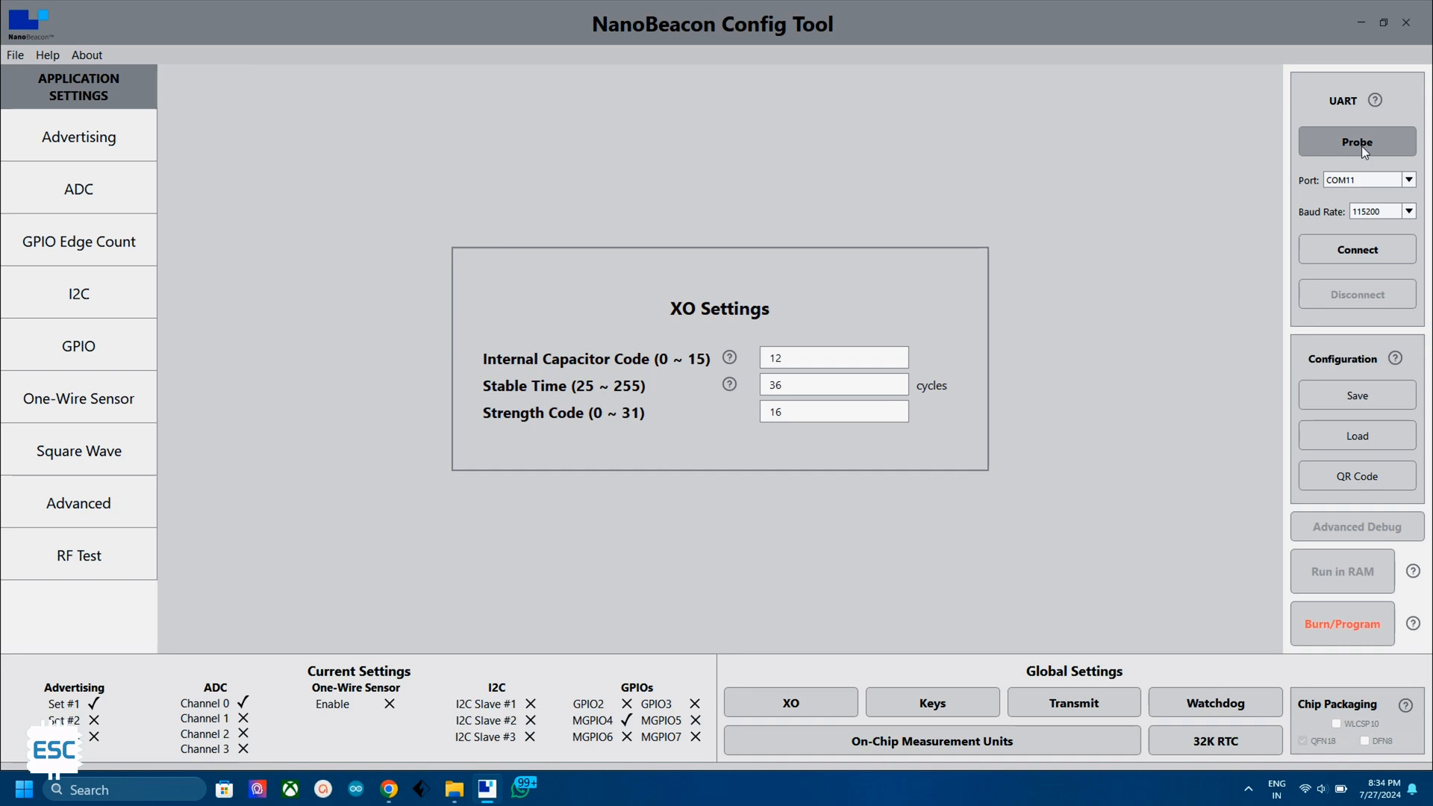
pyautogui.moveTo(1357, 249)
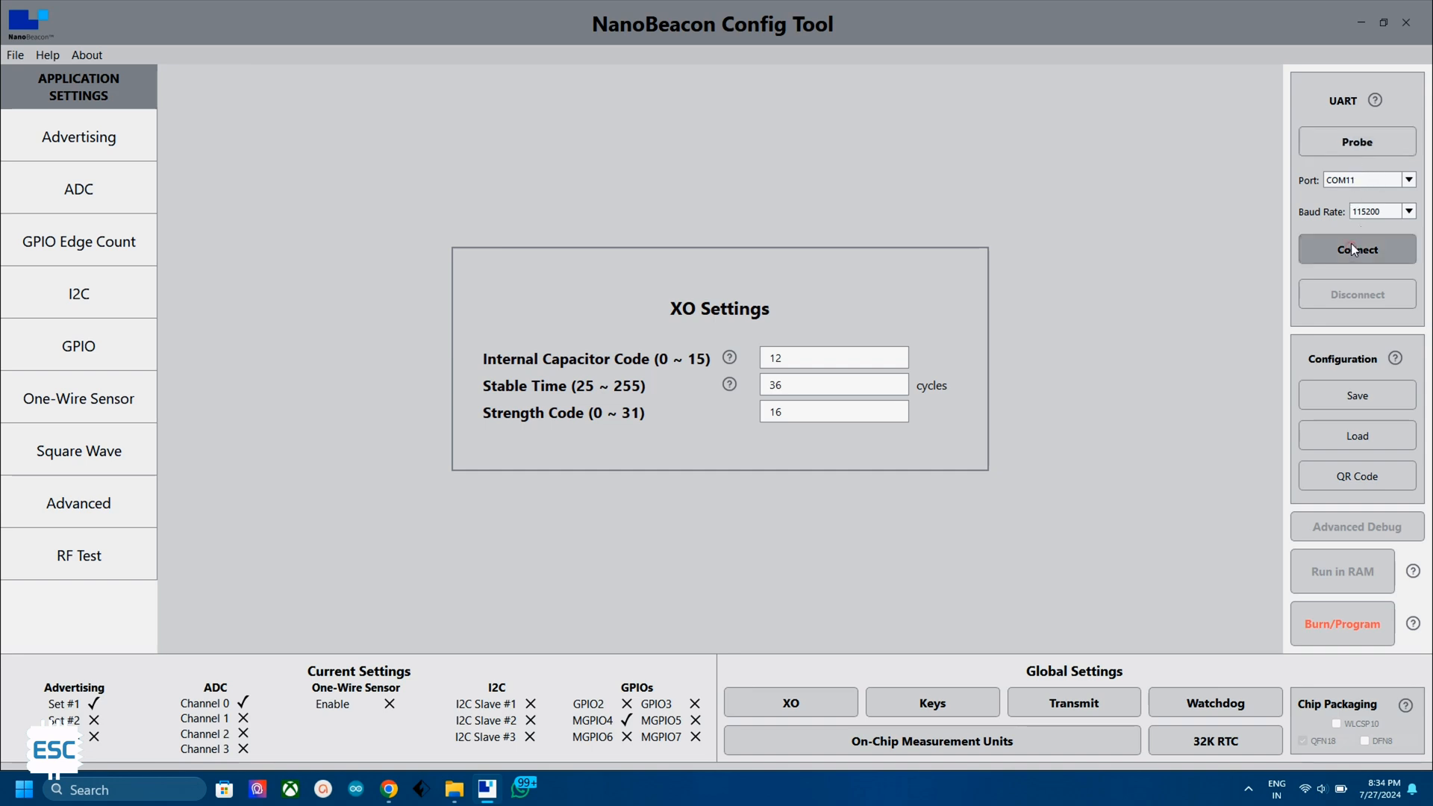
pyautogui.click(1357, 250)
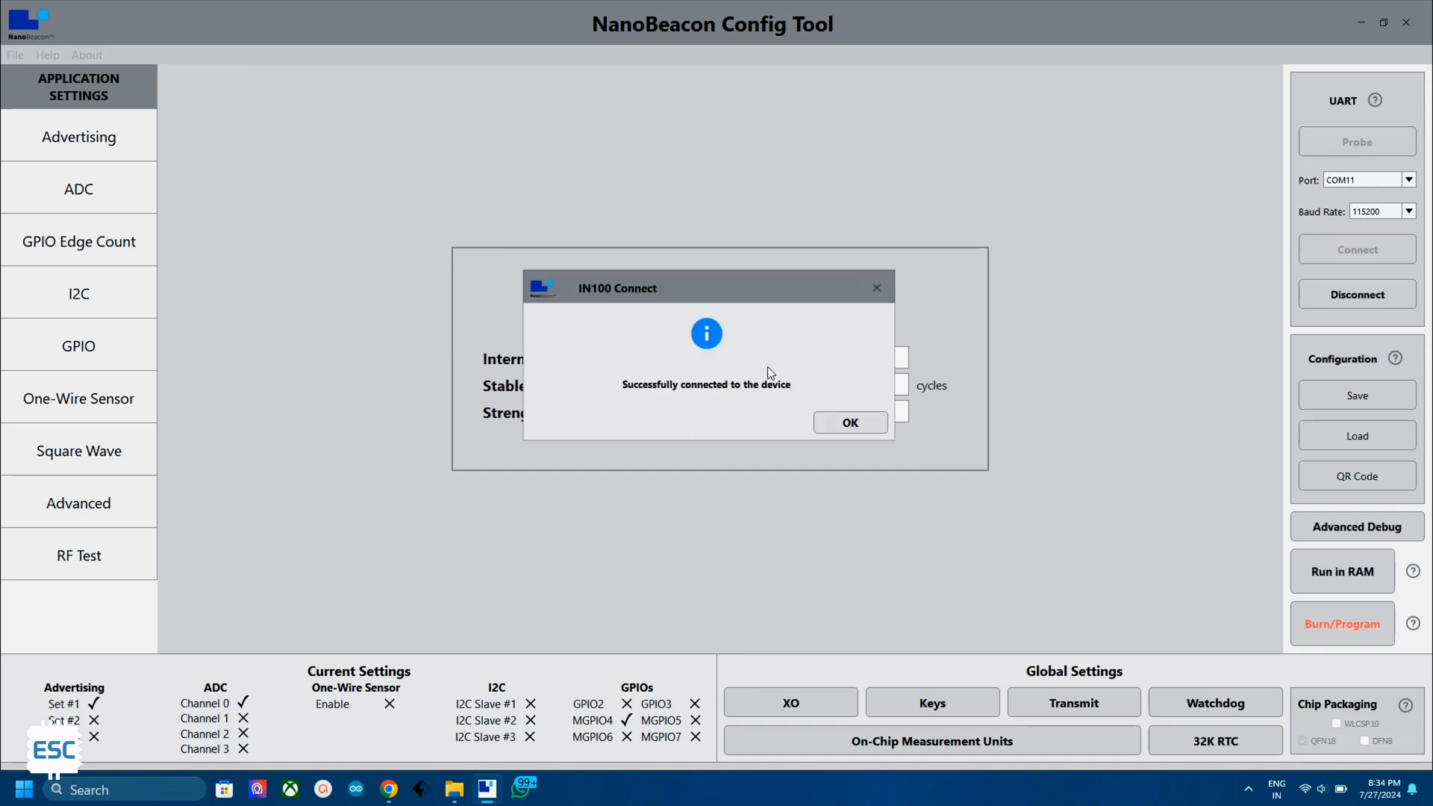
pyautogui.moveTo(1241, 490)
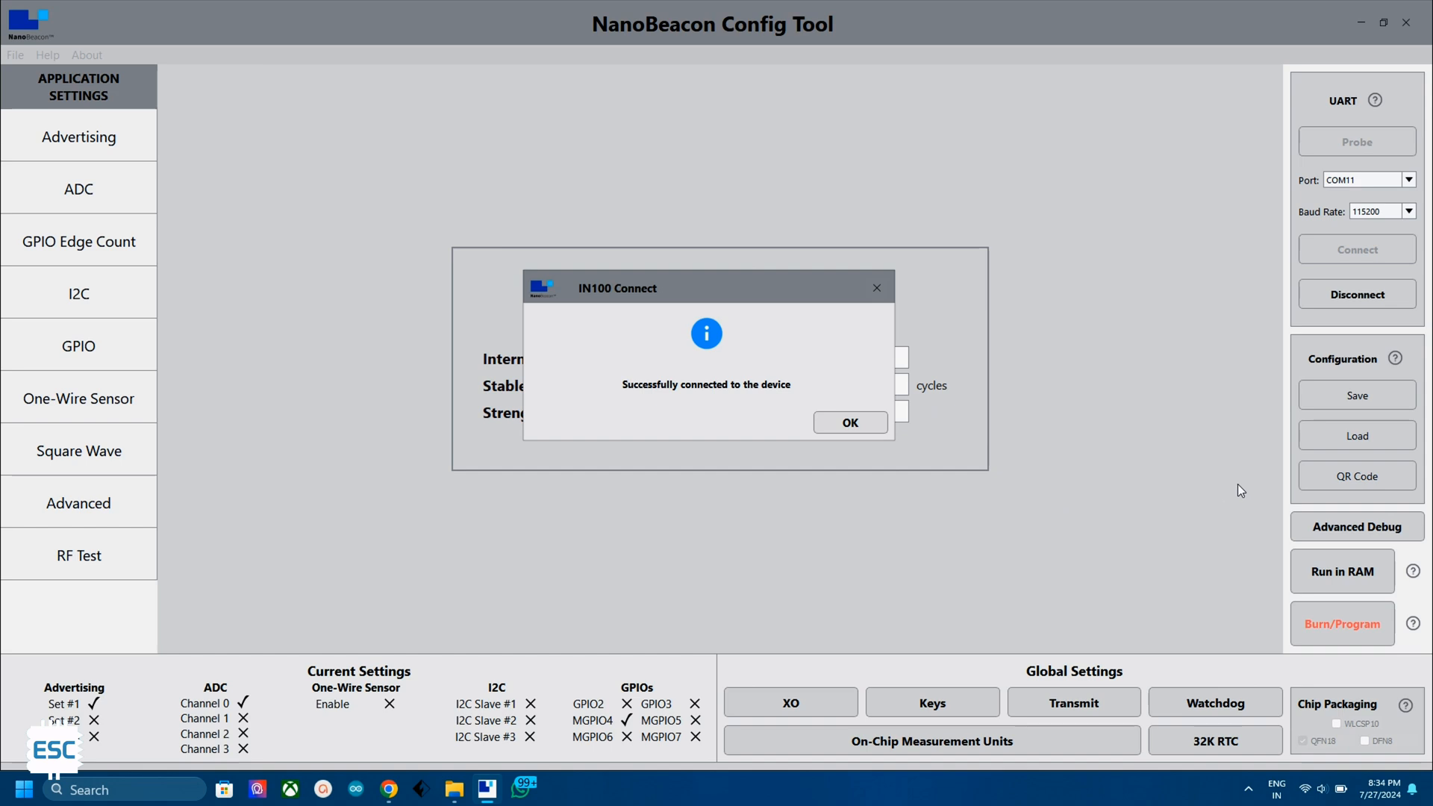
pyautogui.click(848, 423)
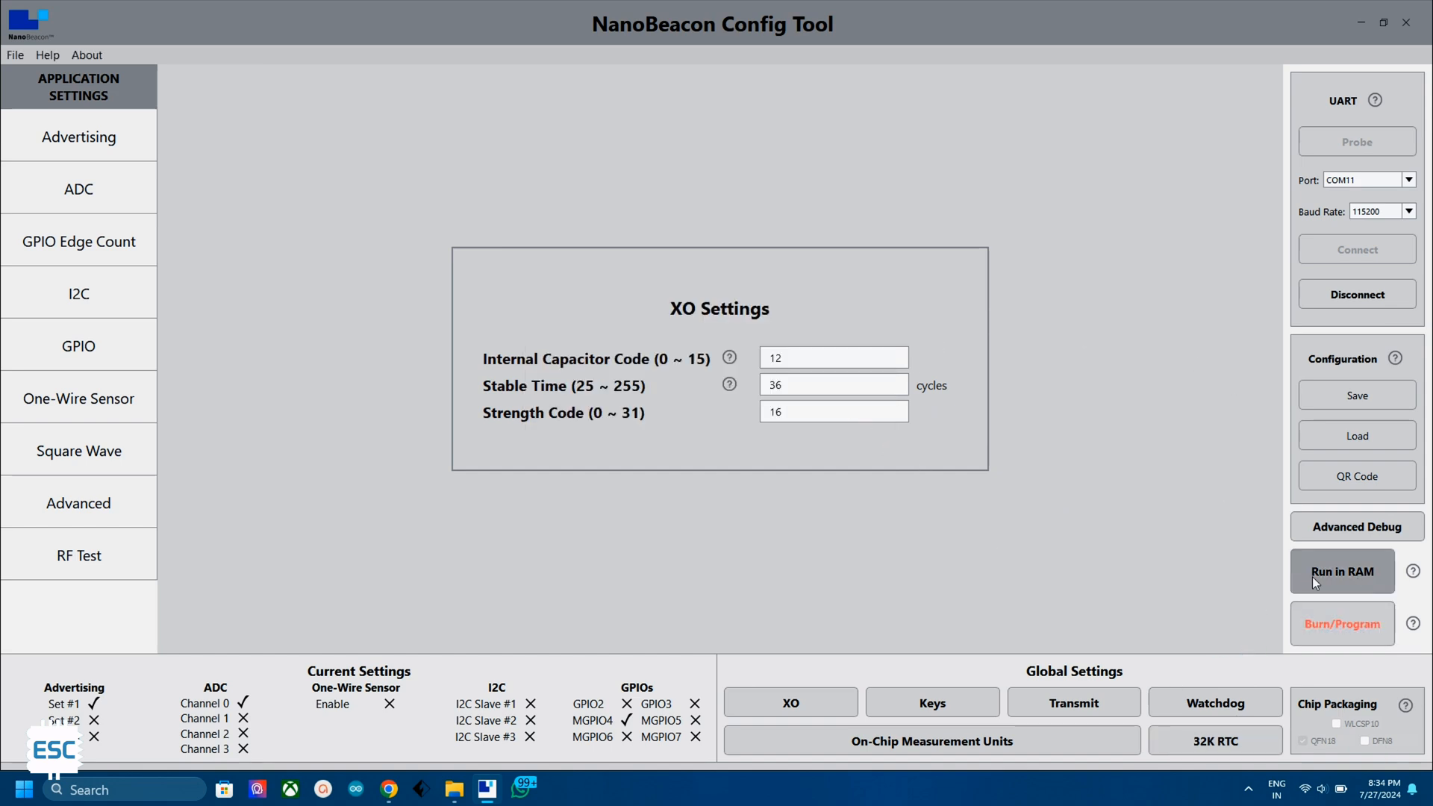
pyautogui.moveTo(1362, 584)
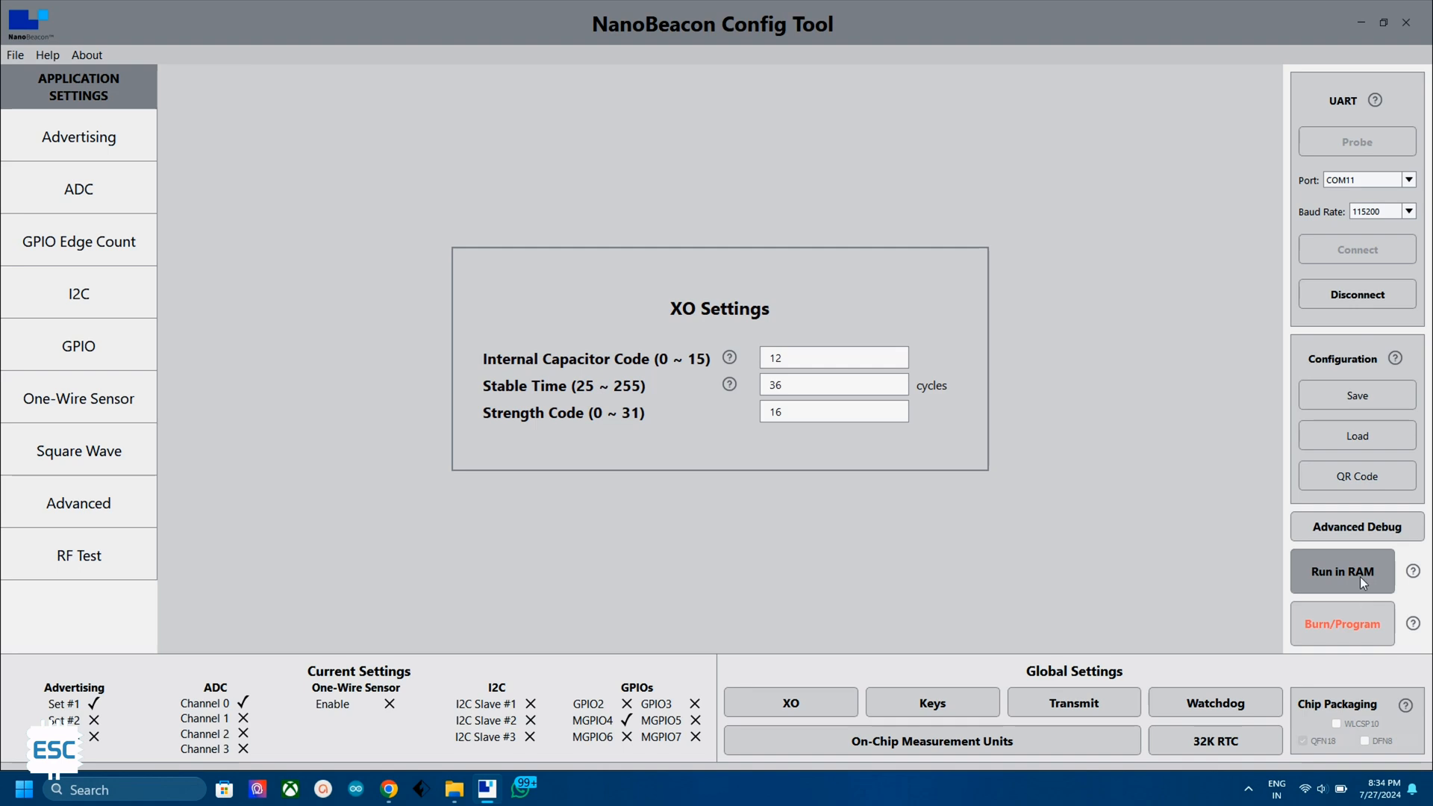
# - Run the configuration in RAM, accepting the XO crystal warning
pyautogui.click(1343, 572)
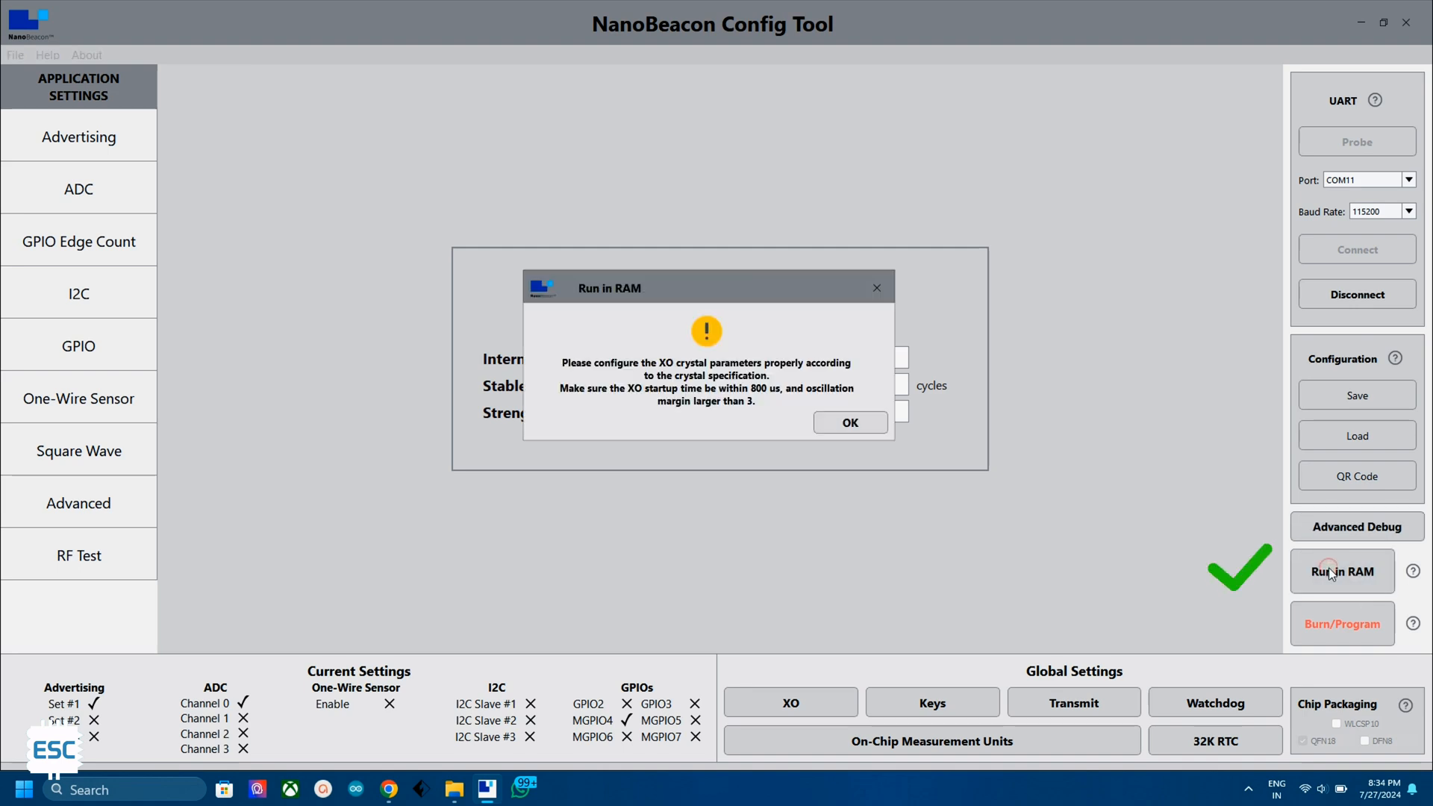
pyautogui.click(848, 422)
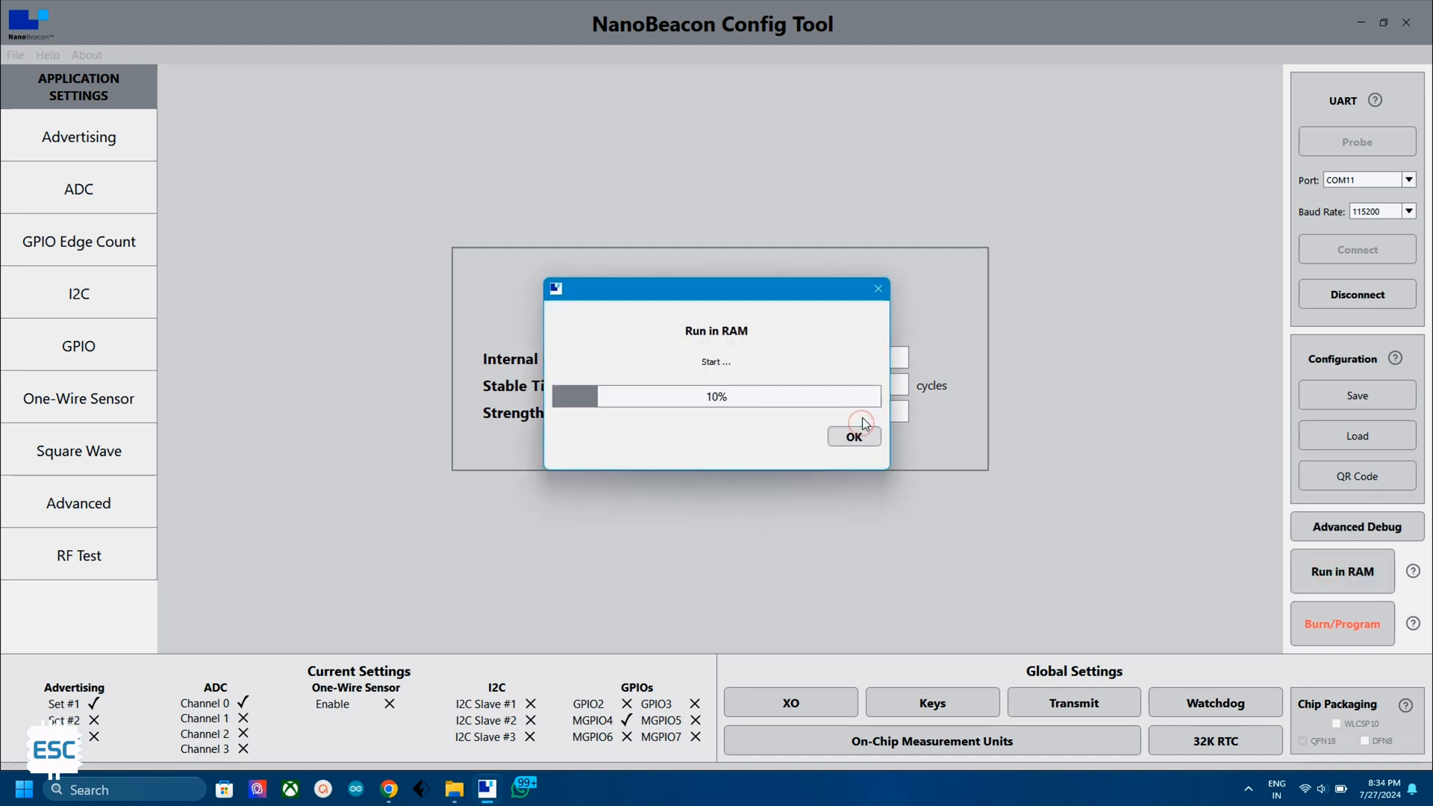